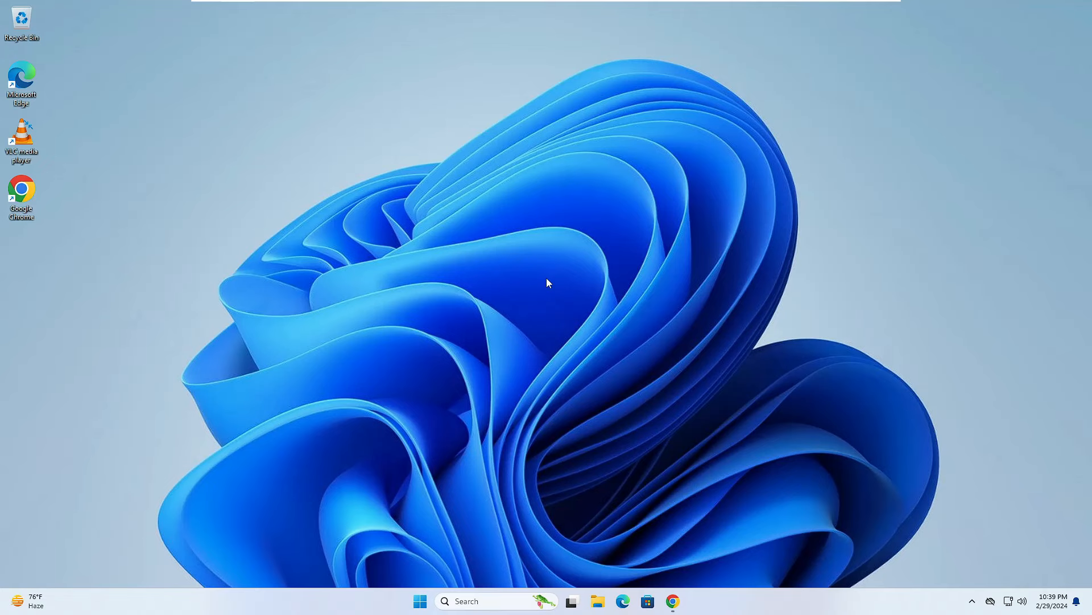
pyautogui.moveTo(613, 318)
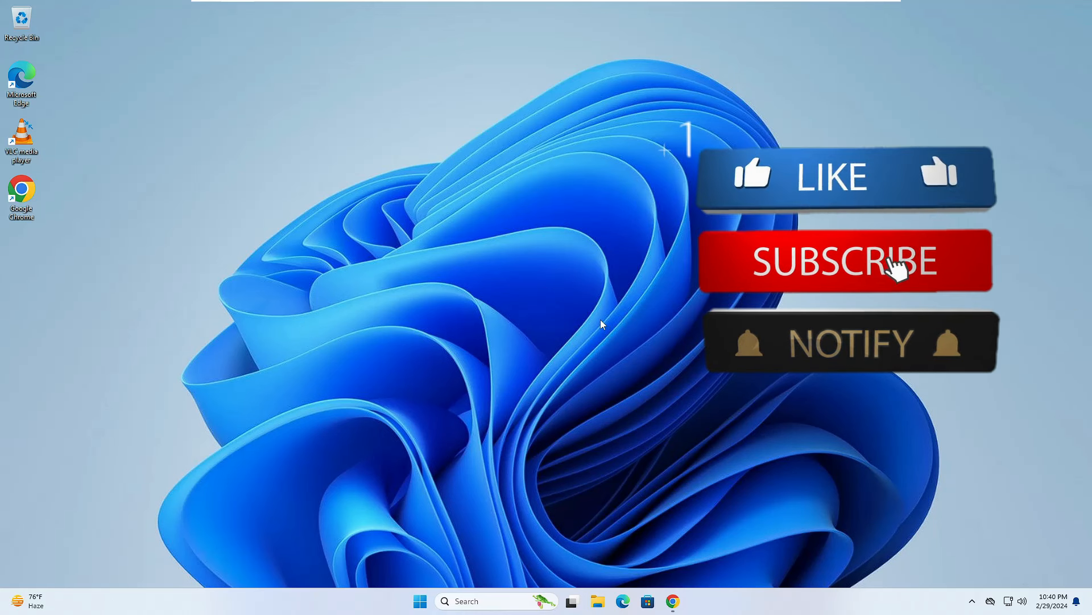
# View the YouTube channel's membership offer with its three paid tiers
pyautogui.click(846, 261)
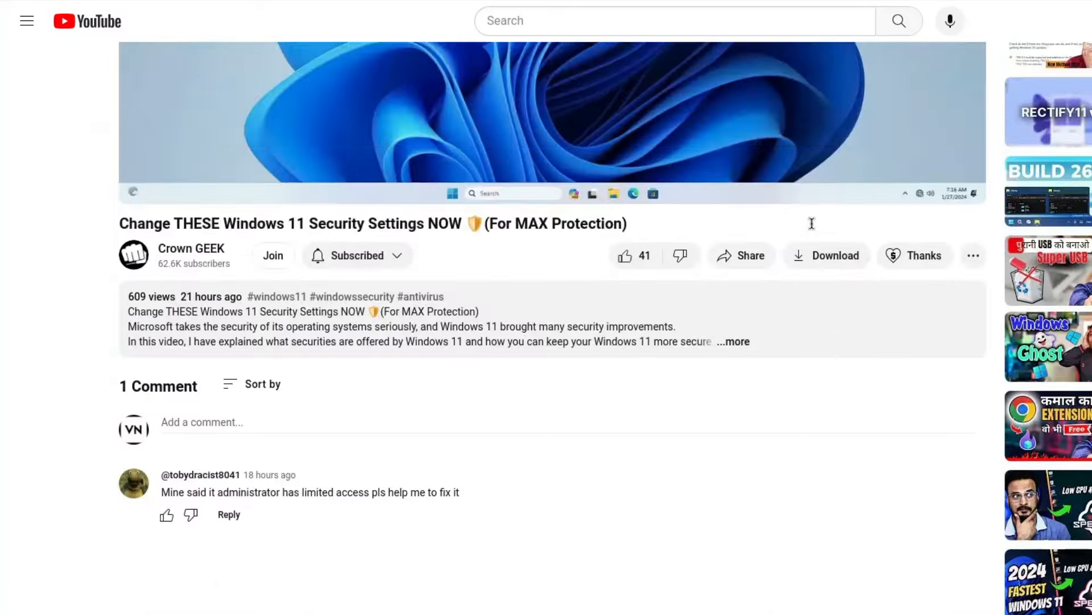
pyautogui.click(272, 255)
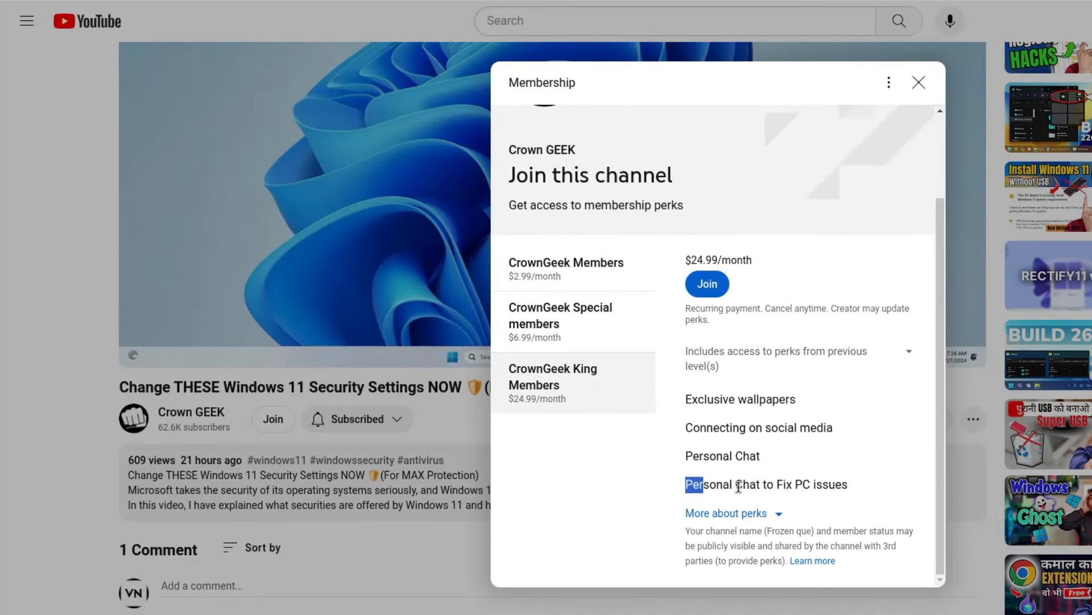
pyautogui.click(565, 269)
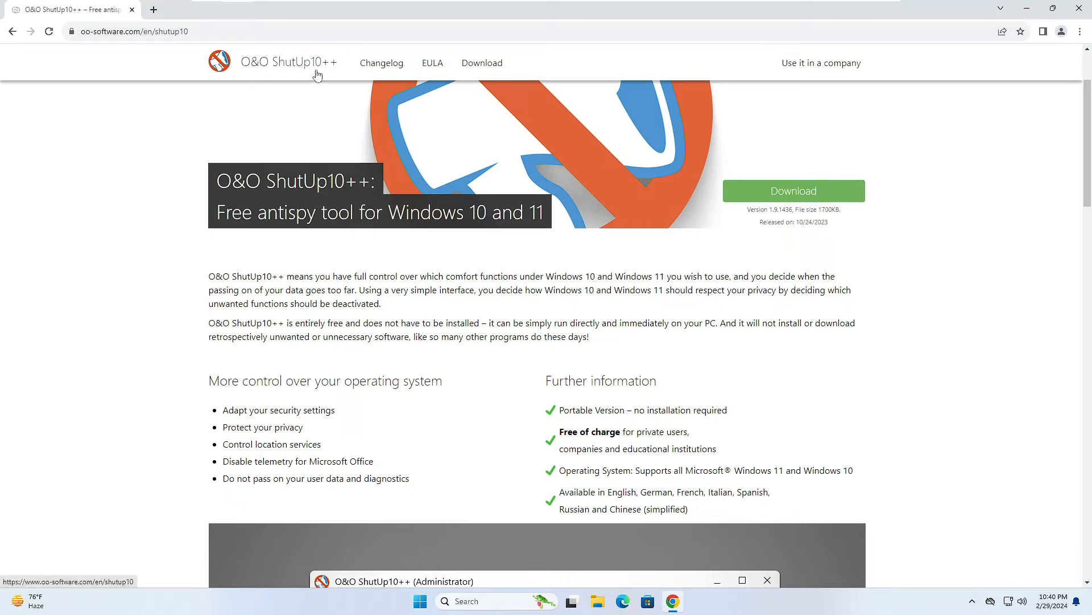
pyautogui.moveTo(369, 257)
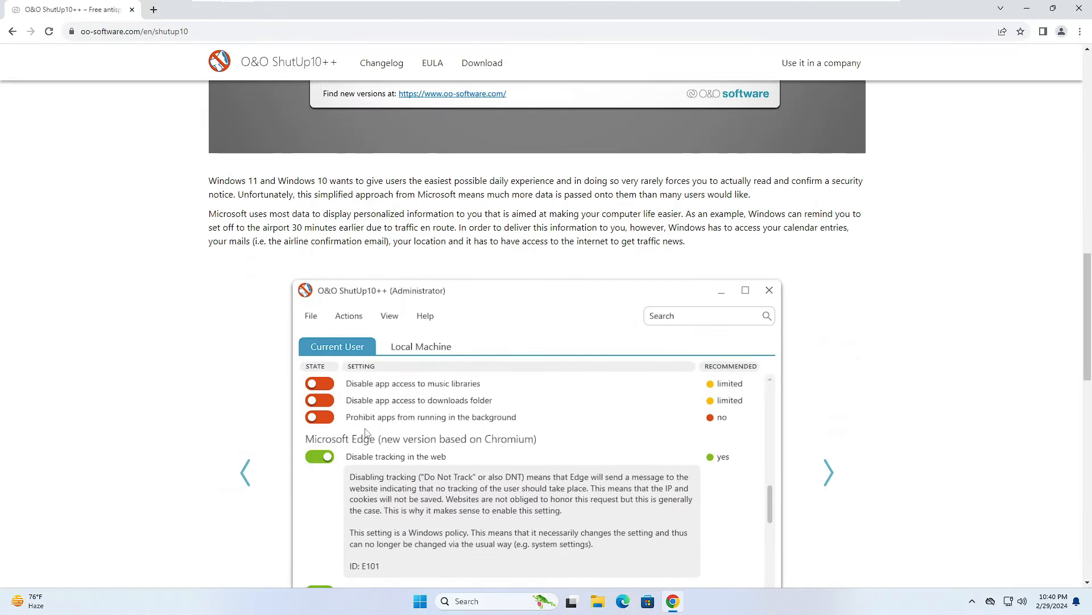
pyautogui.scroll(3)
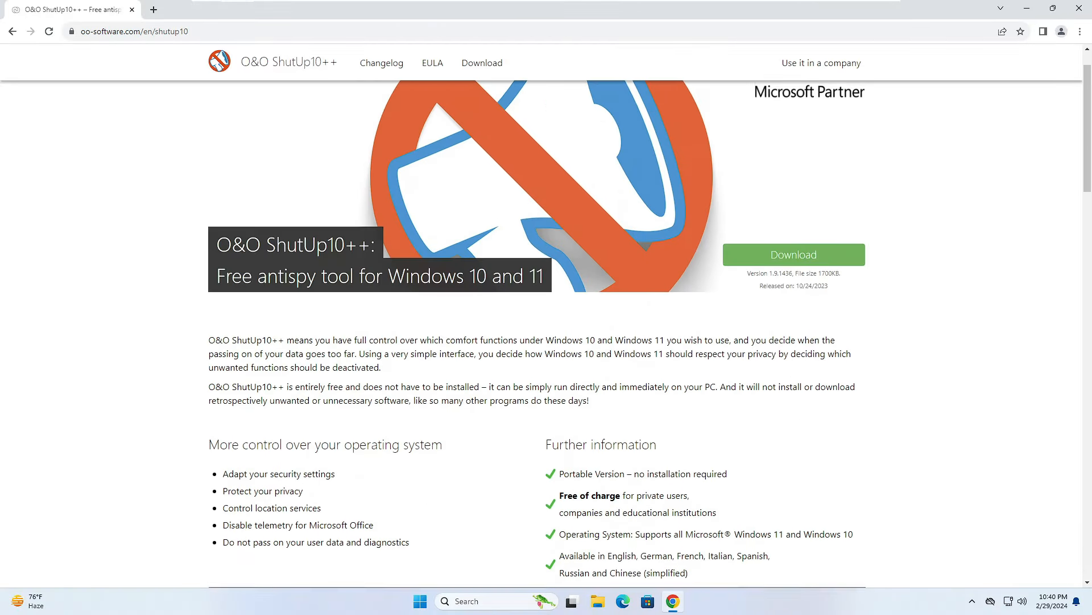
# Download OOSU10.exe from the O&O ShutUp10++ page
pyautogui.click(792, 253)
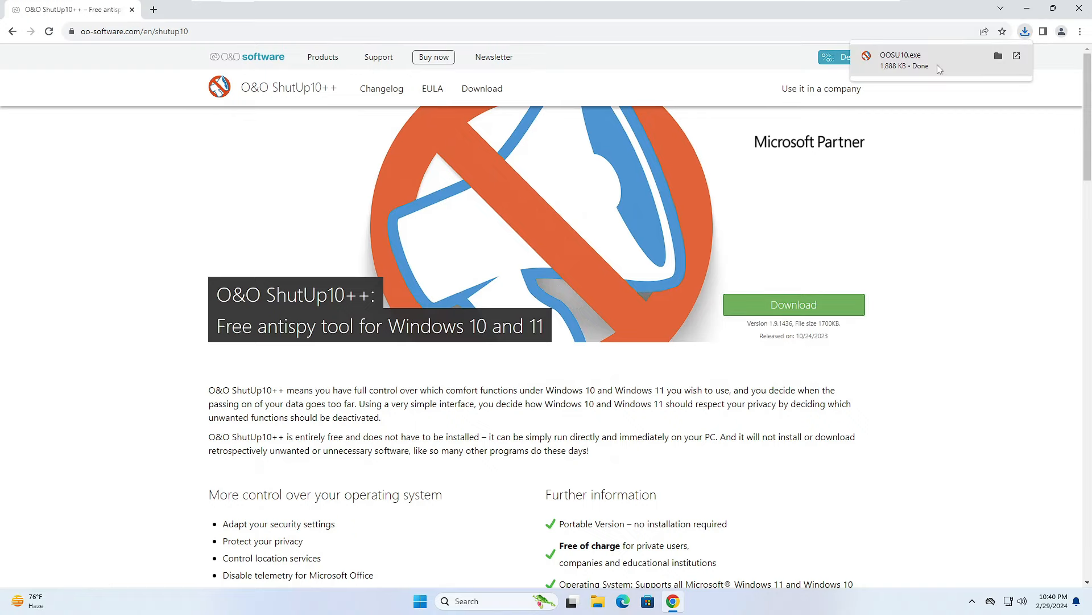
pyautogui.moveTo(902, 62)
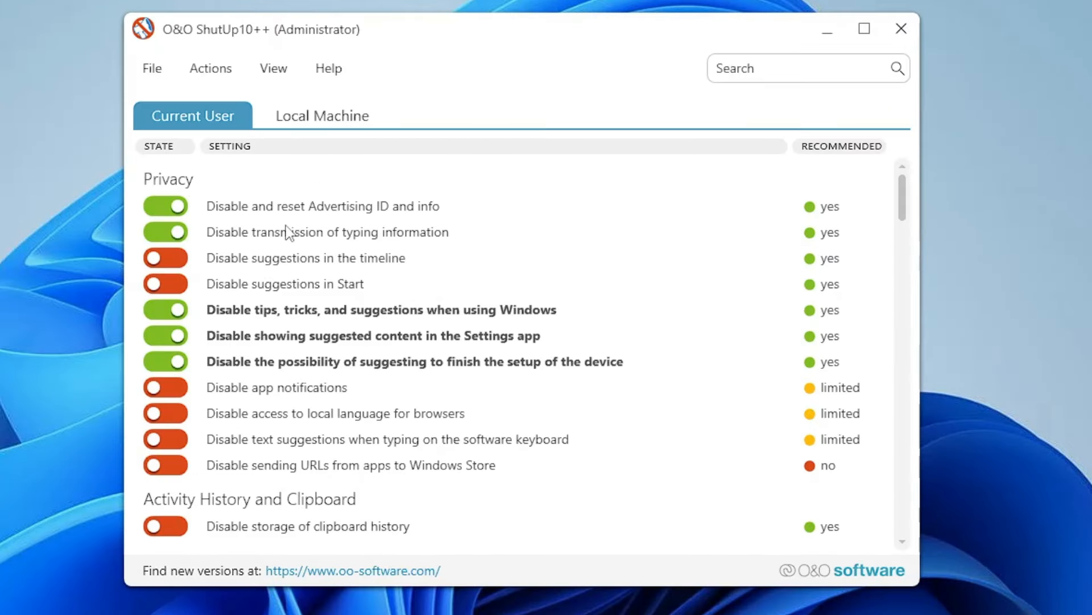
pyautogui.moveTo(194, 188)
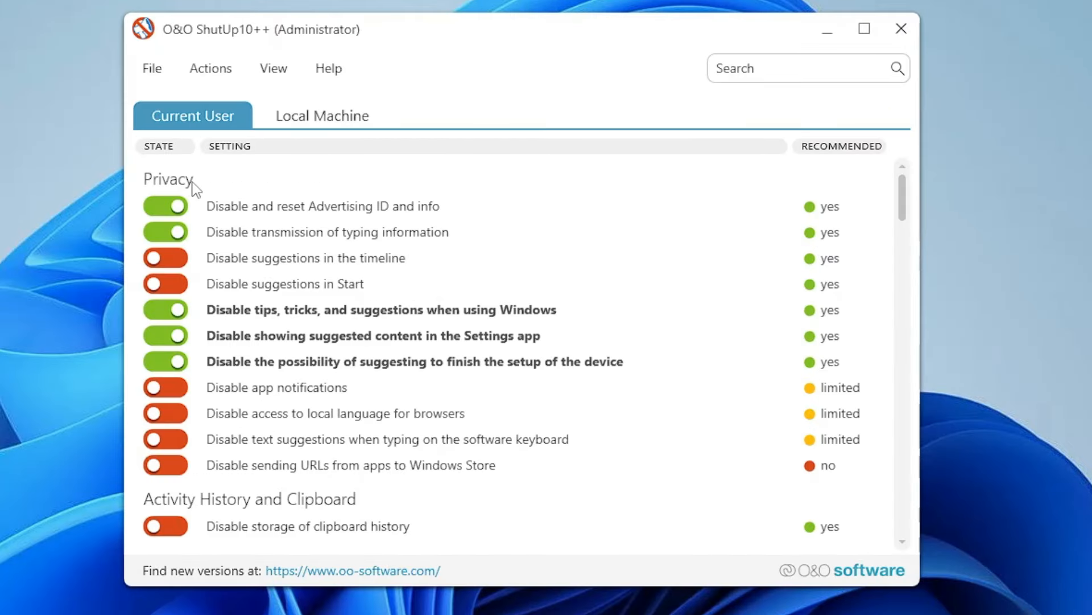
pyautogui.moveTo(193, 189)
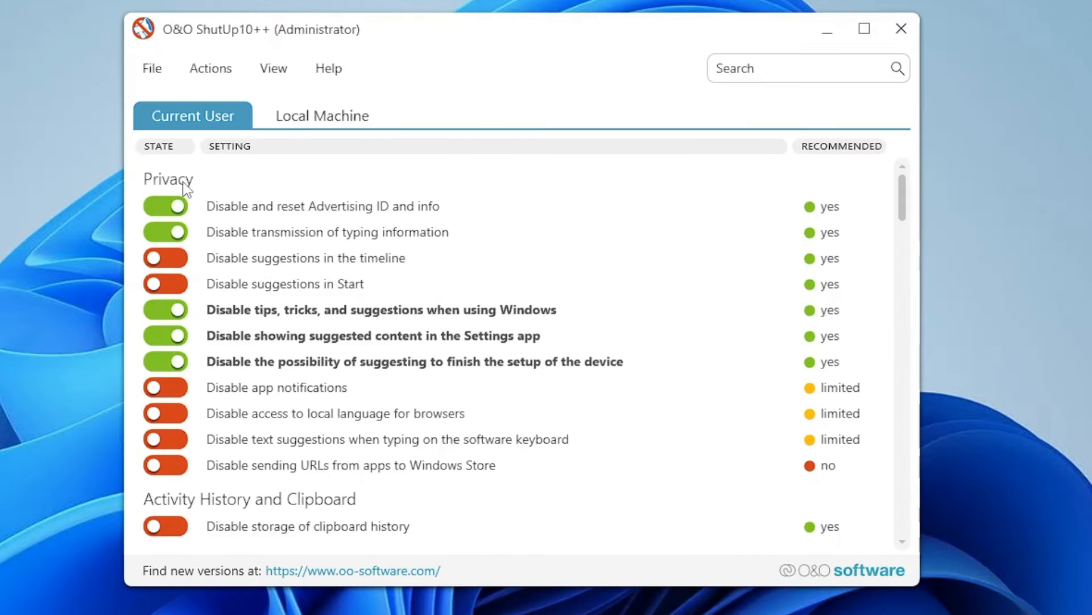
pyautogui.moveTo(250, 397)
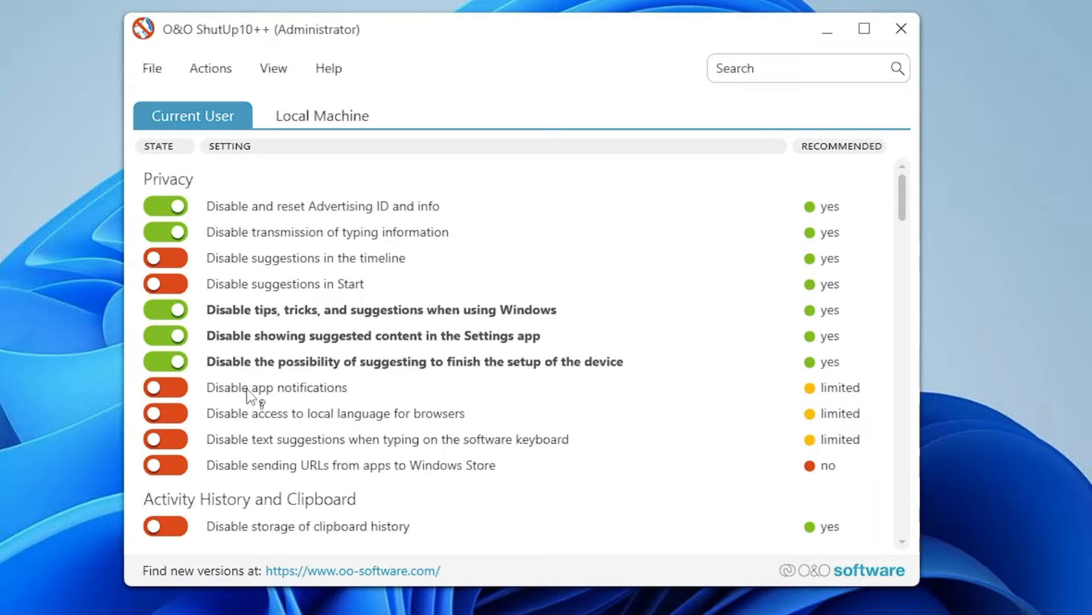
pyautogui.moveTo(257, 321)
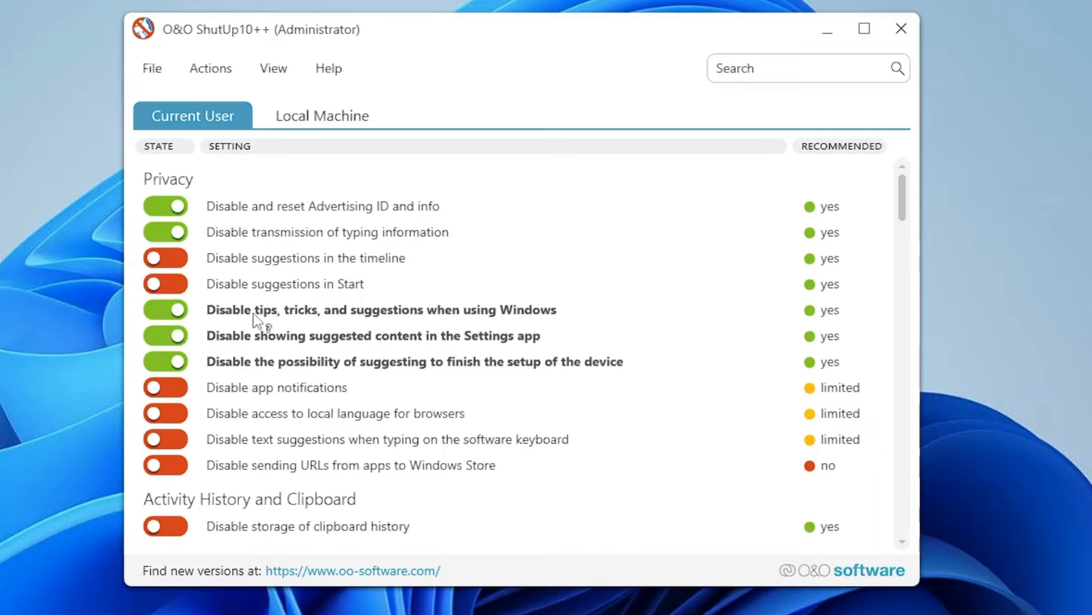
pyautogui.moveTo(490, 317)
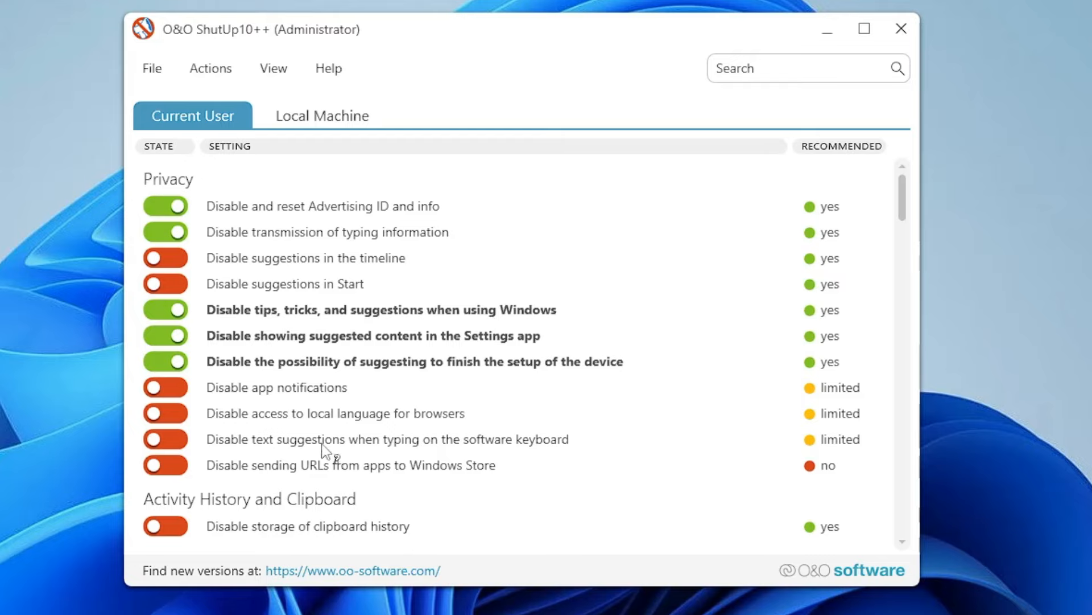
pyautogui.scroll(-3)
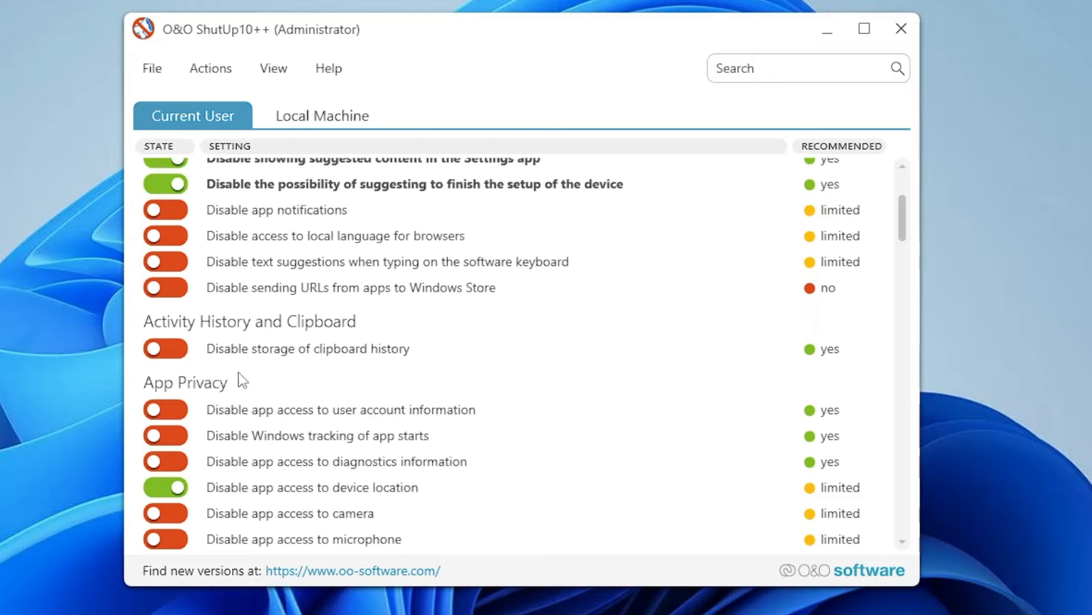
pyautogui.scroll(-3)
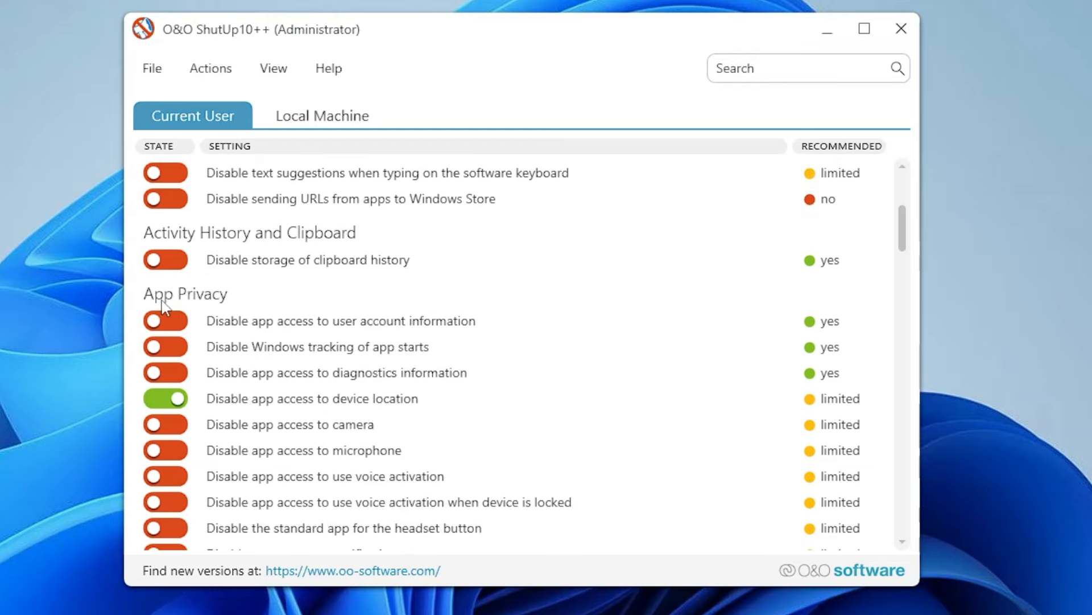
pyautogui.moveTo(337, 436)
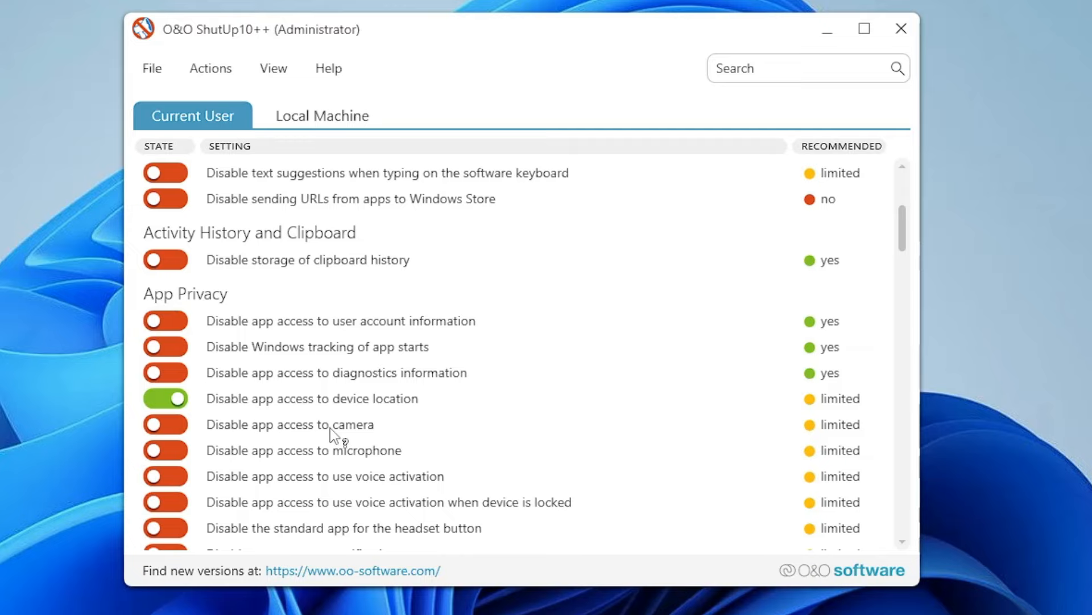
pyautogui.scroll(-3)
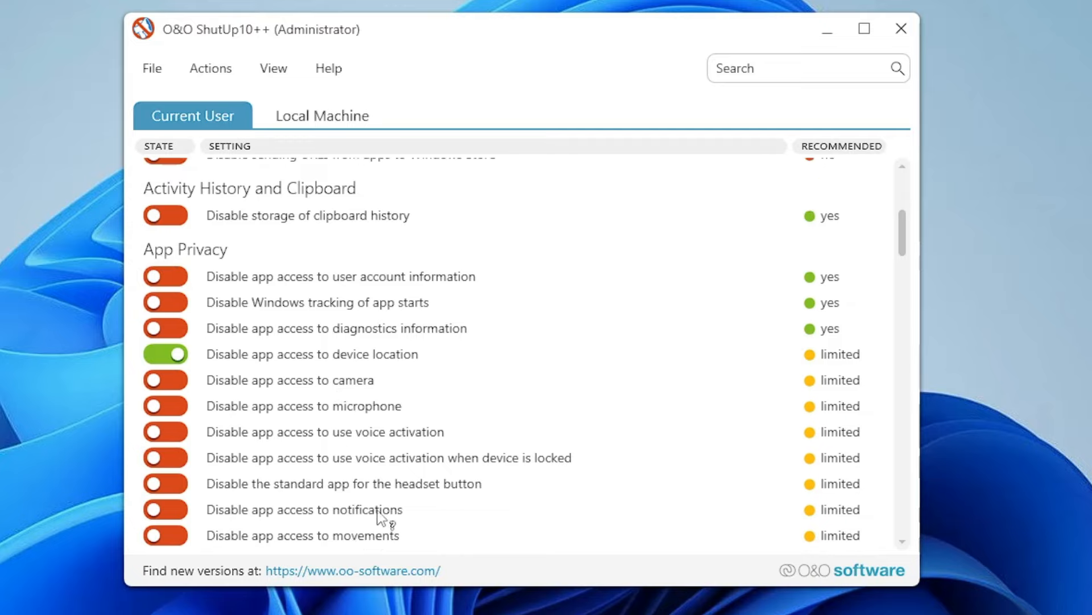
pyautogui.scroll(-3)
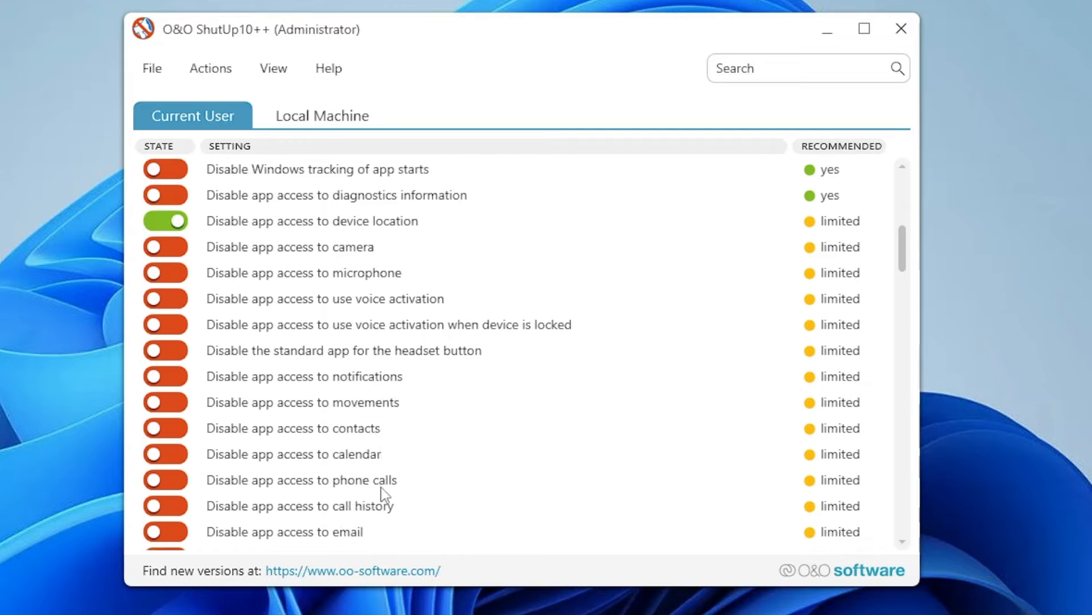
pyautogui.scroll(-3)
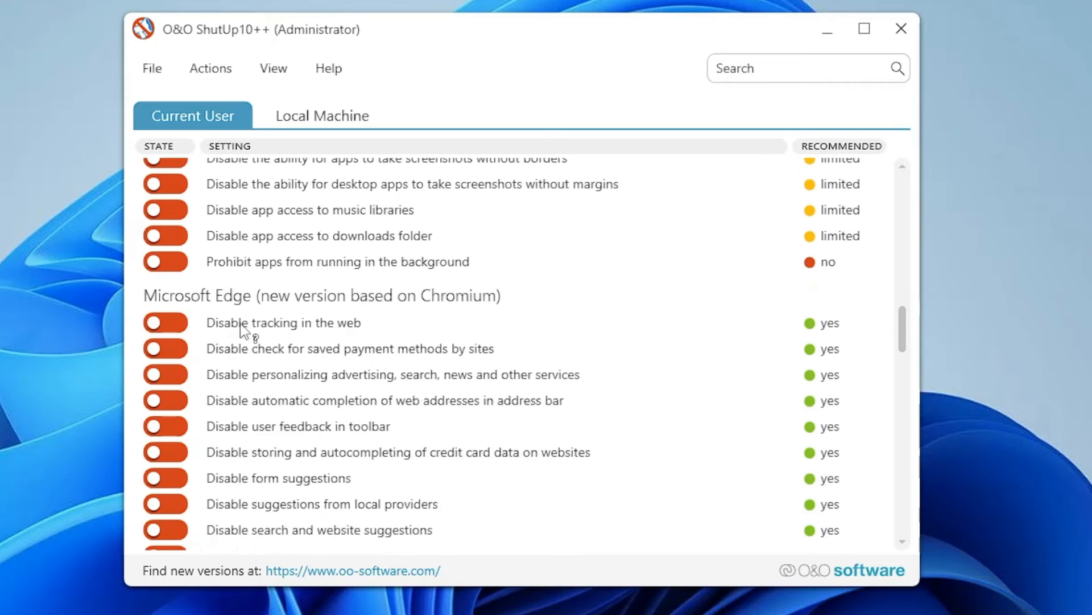
pyautogui.scroll(-3)
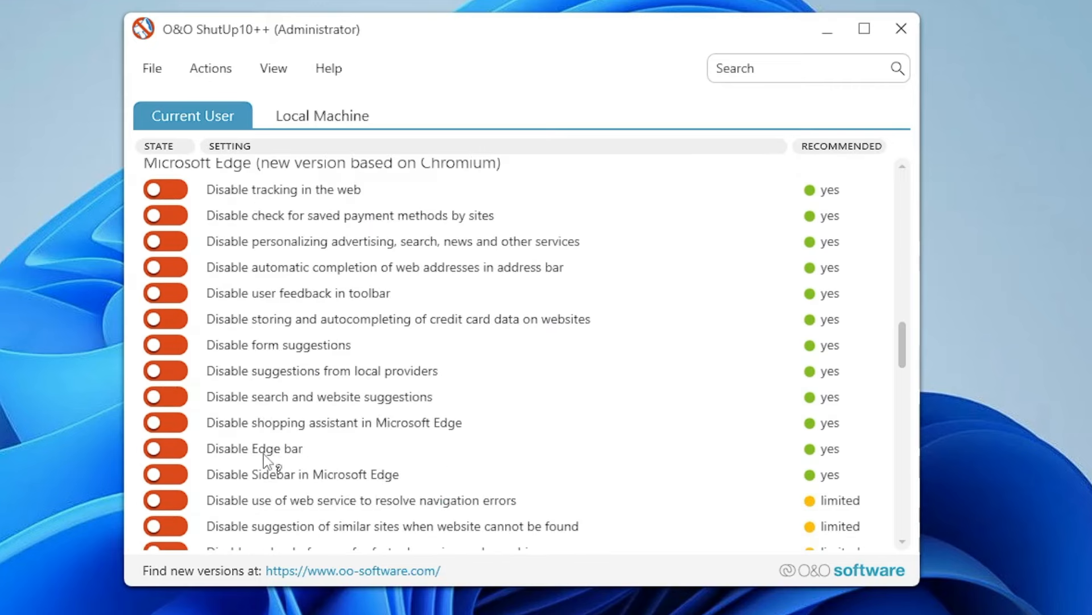
pyautogui.moveTo(375, 496)
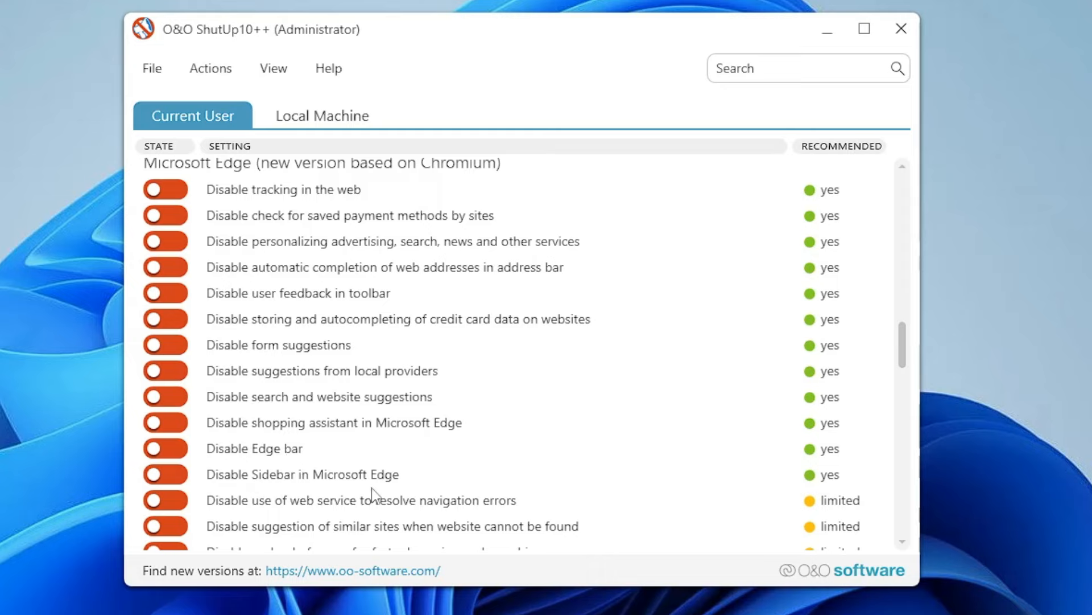
pyautogui.scroll(-3)
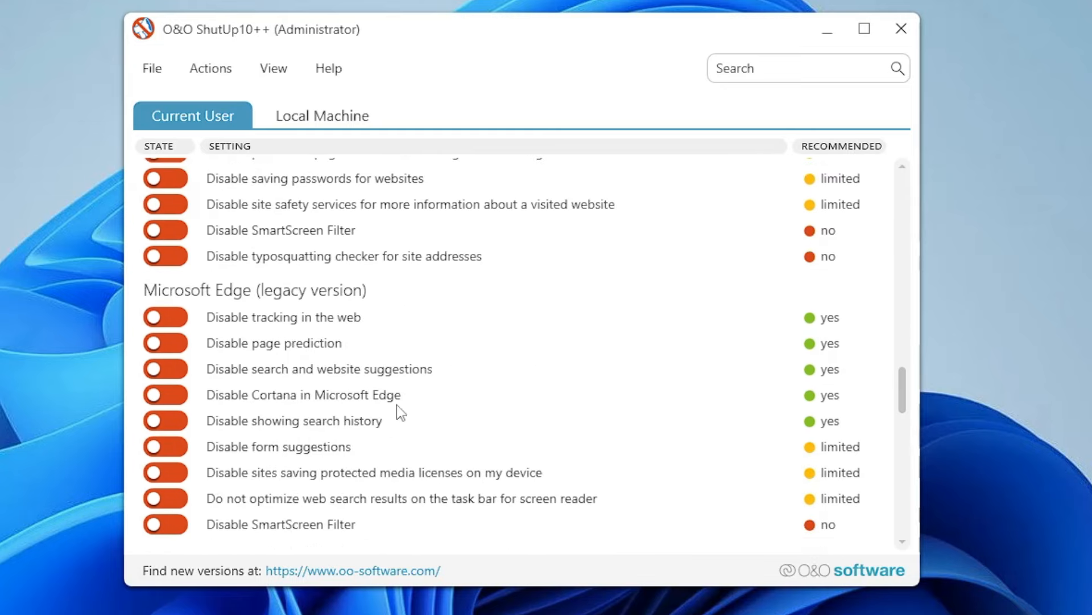
pyautogui.scroll(-3)
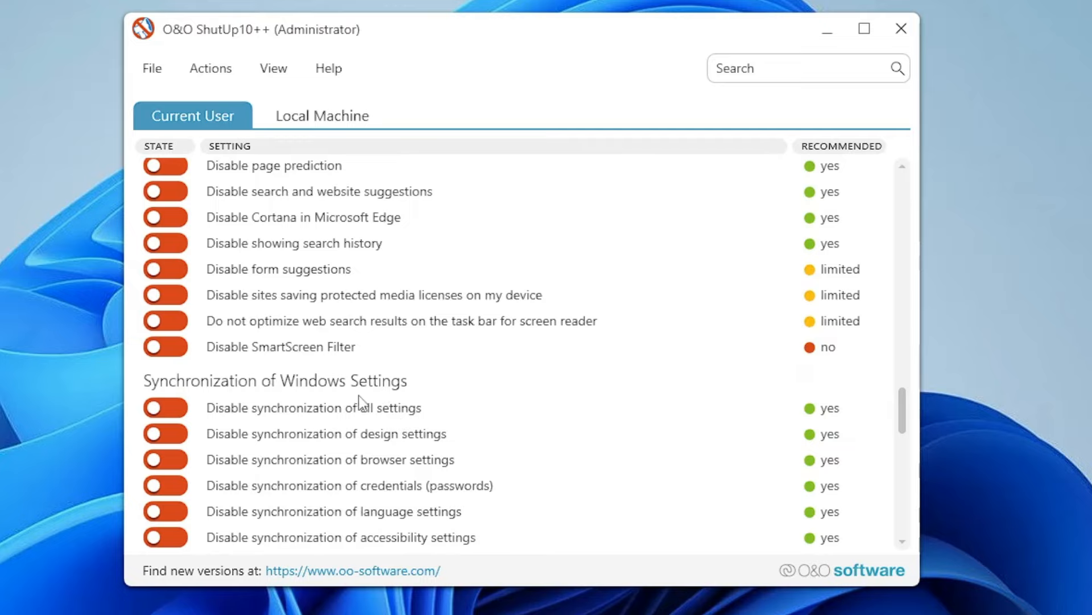
pyautogui.scroll(-3)
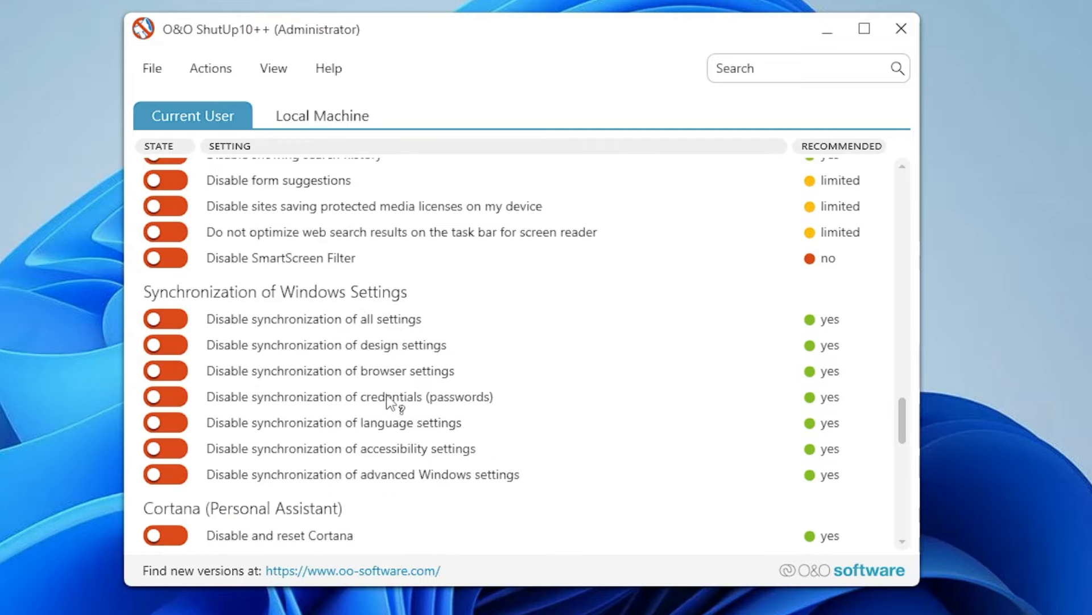
pyautogui.scroll(-3)
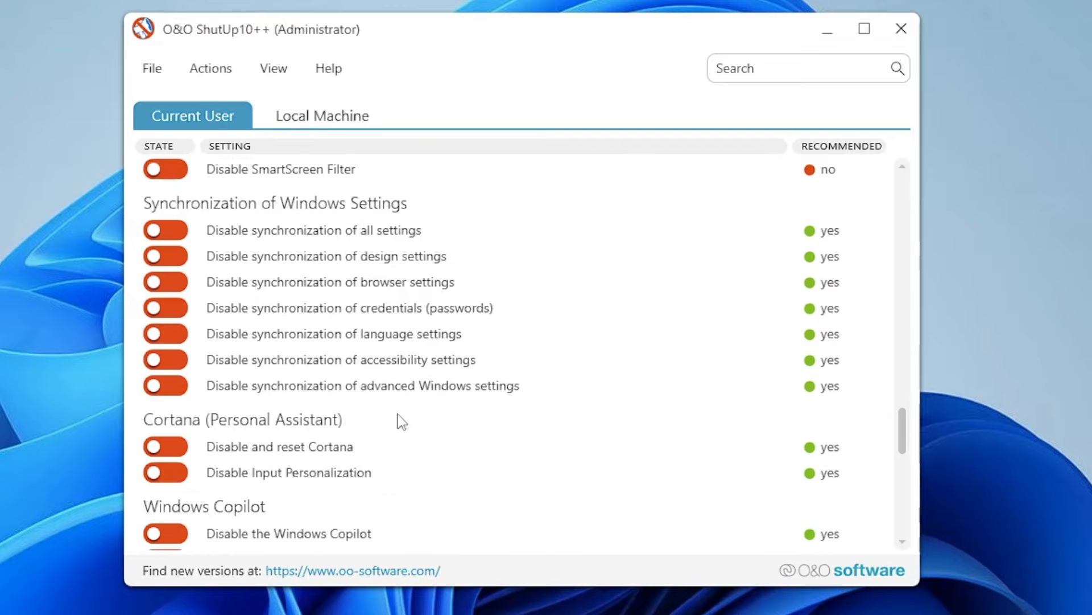
pyautogui.moveTo(268, 462)
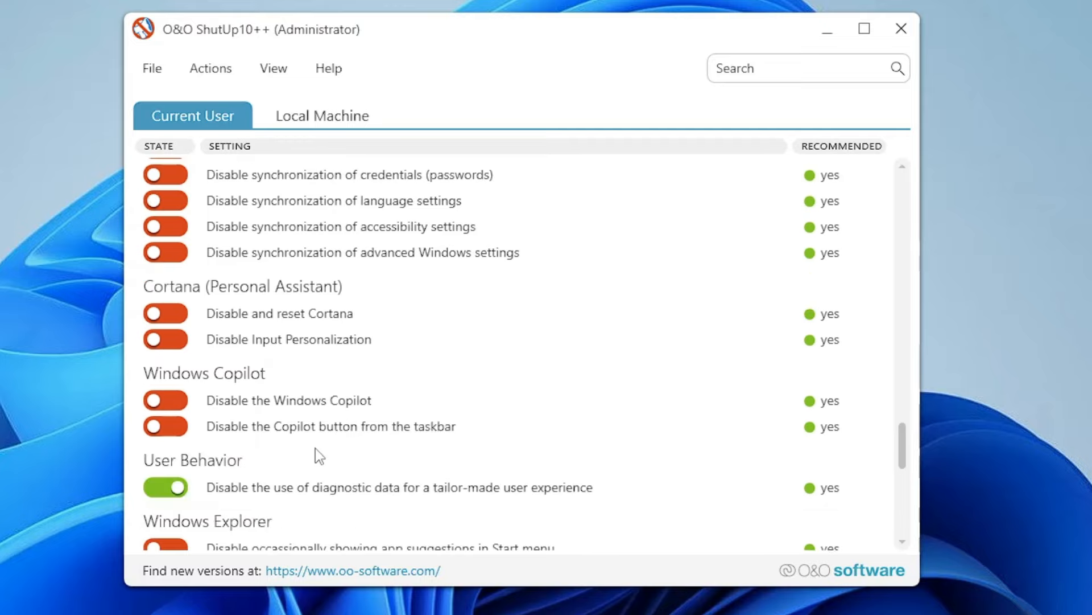
pyautogui.moveTo(220, 389)
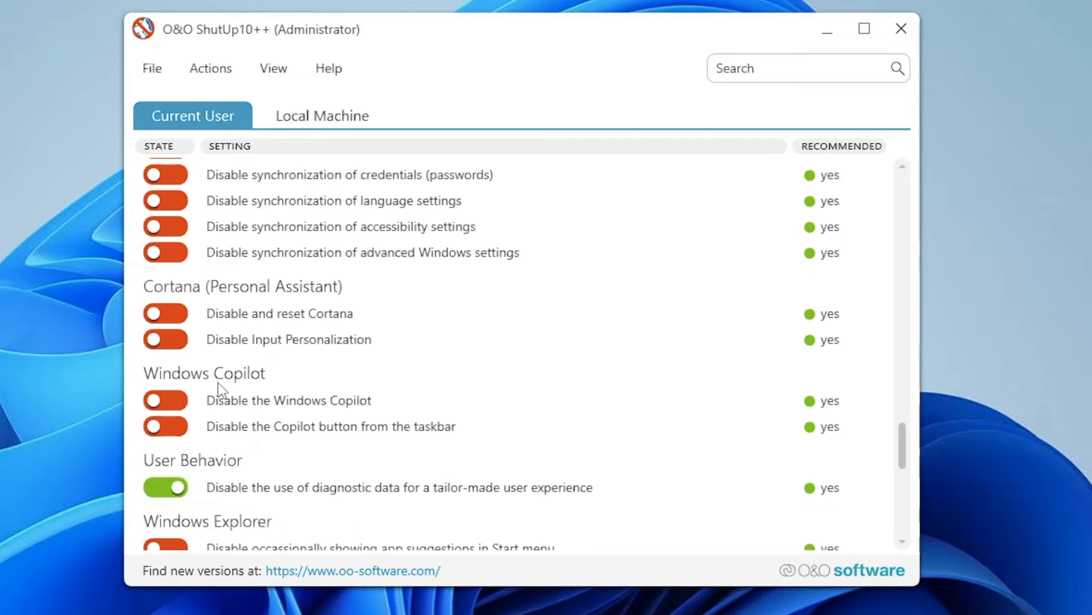
pyautogui.moveTo(387, 407)
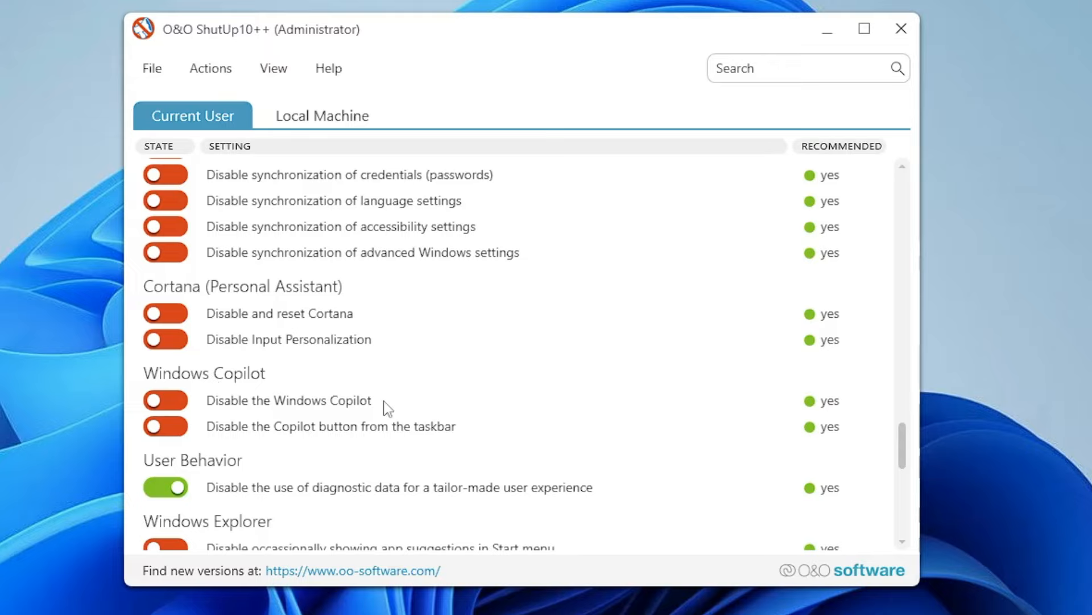
pyautogui.scroll(-3)
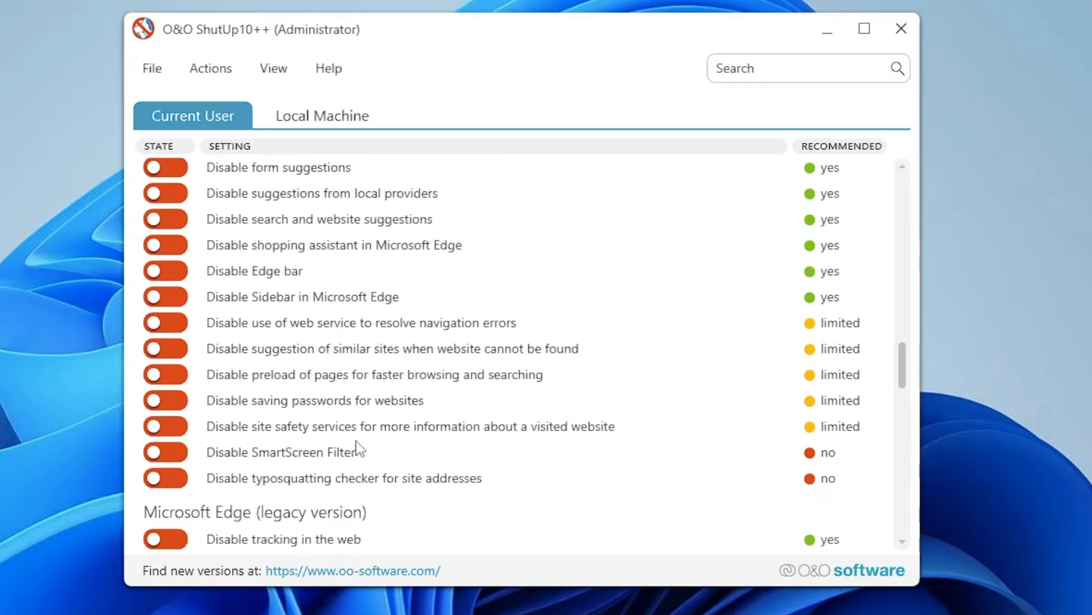
pyautogui.moveTo(356, 449)
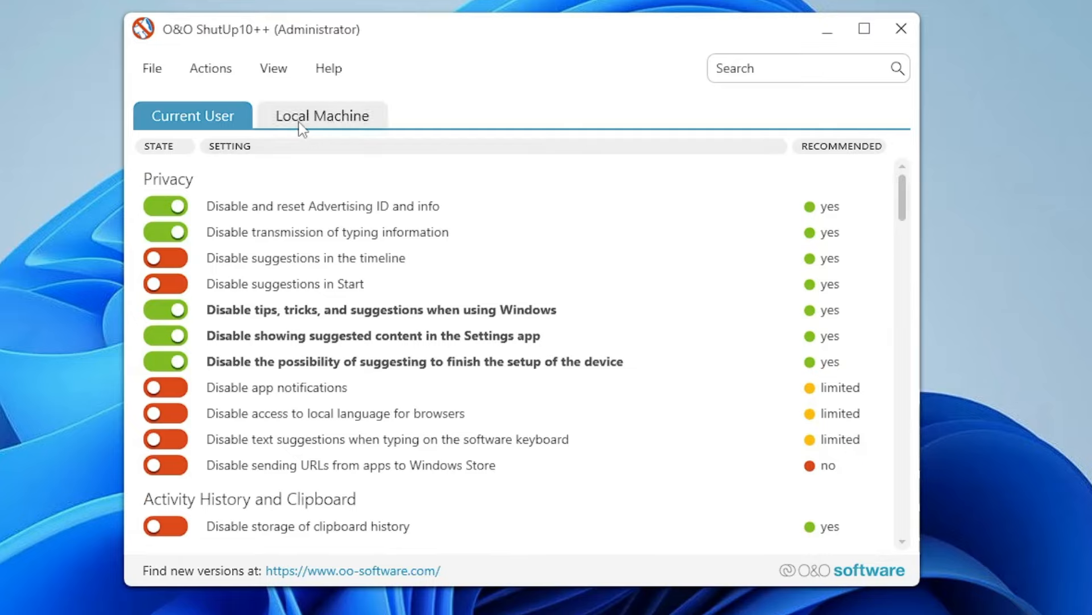
pyautogui.moveTo(318, 124)
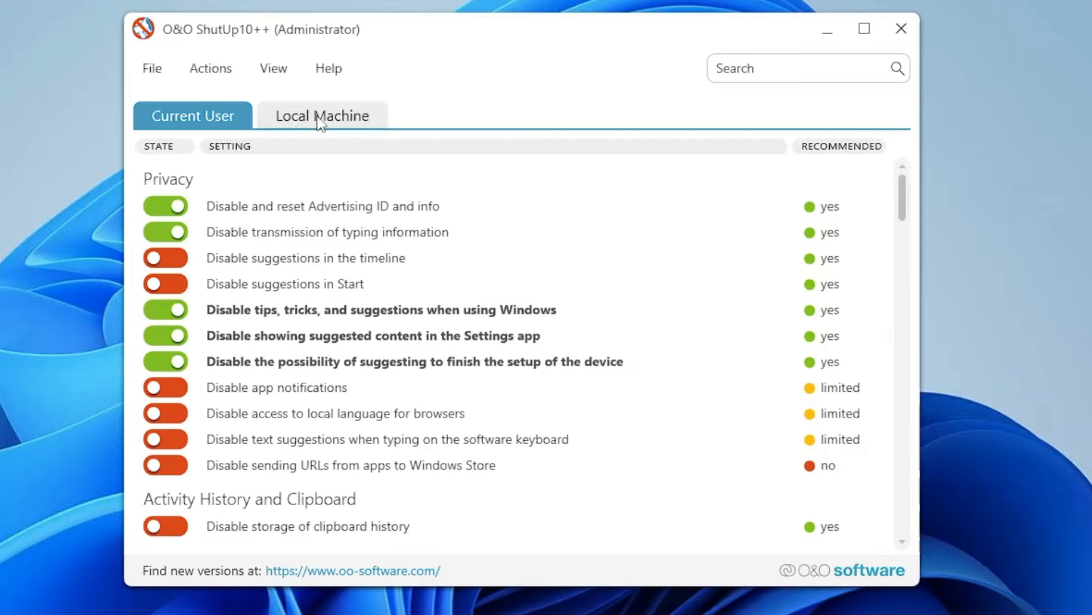
# Switch between Current User and Local Machine settings, ending on Local Machine
pyautogui.click(321, 115)
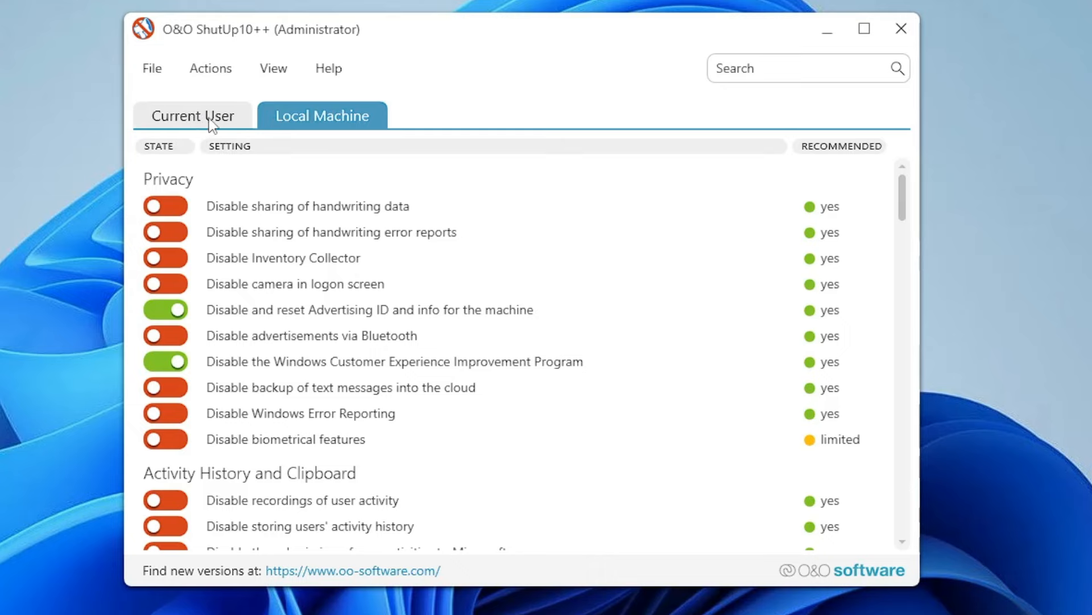
pyautogui.click(193, 116)
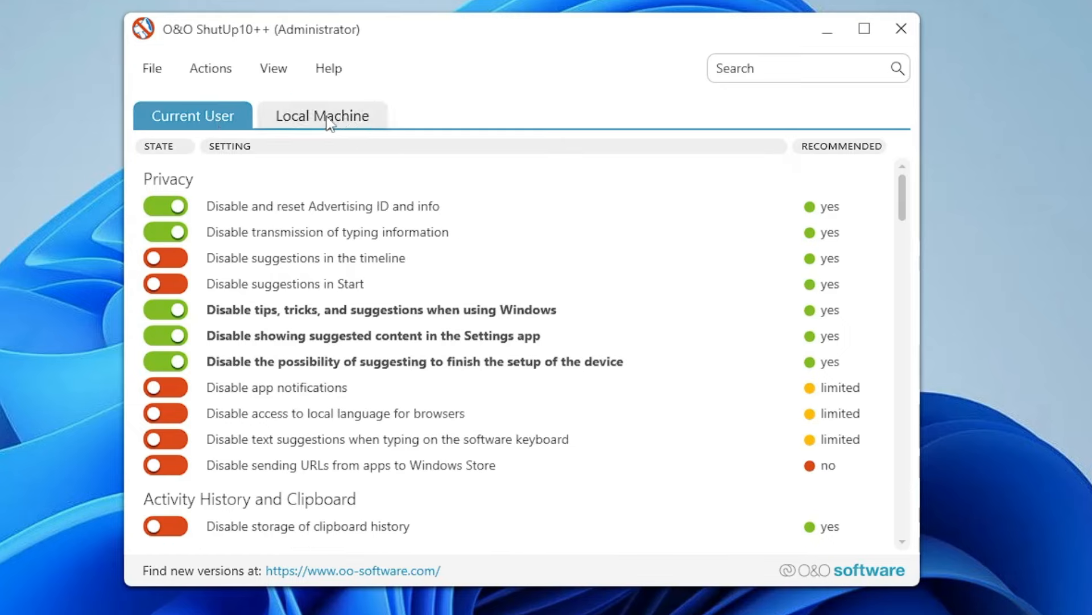
pyautogui.click(322, 116)
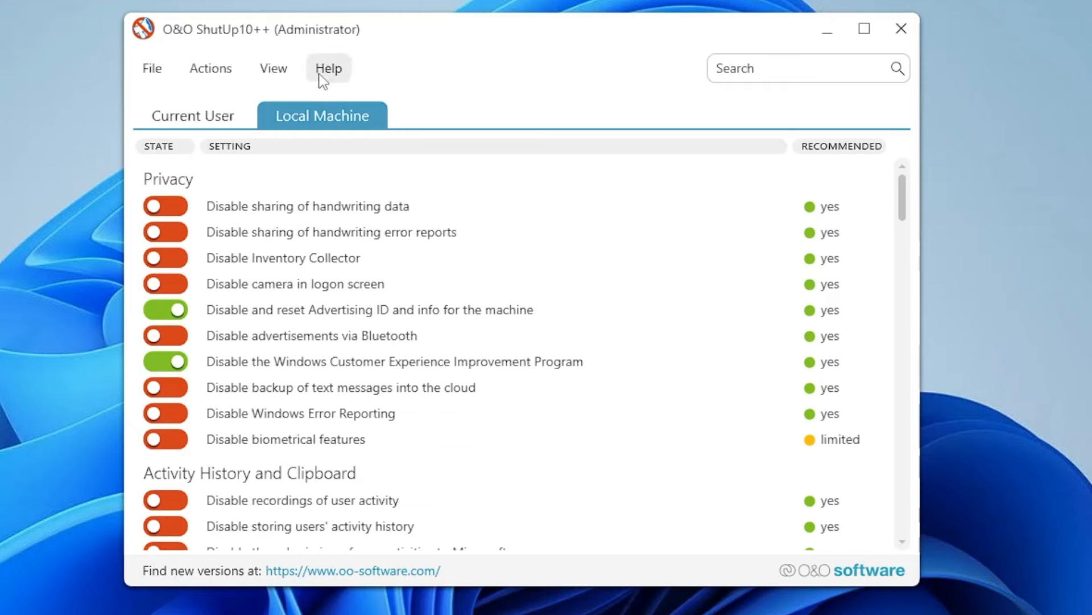
pyautogui.moveTo(211, 68)
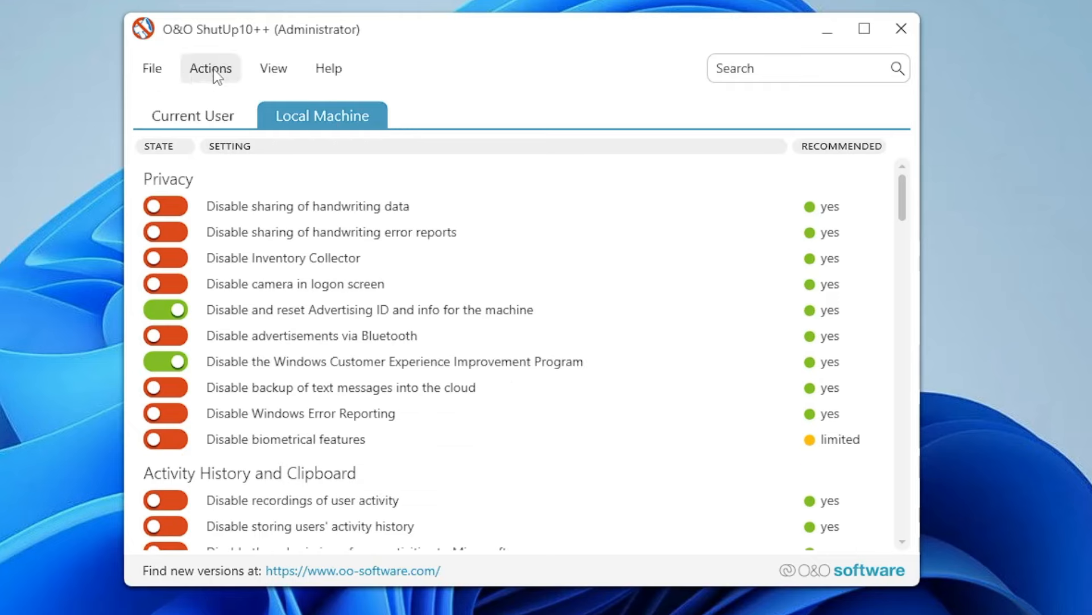
# Apply only the recommended settings via Actions and answer the restore point prompt
pyautogui.click(209, 68)
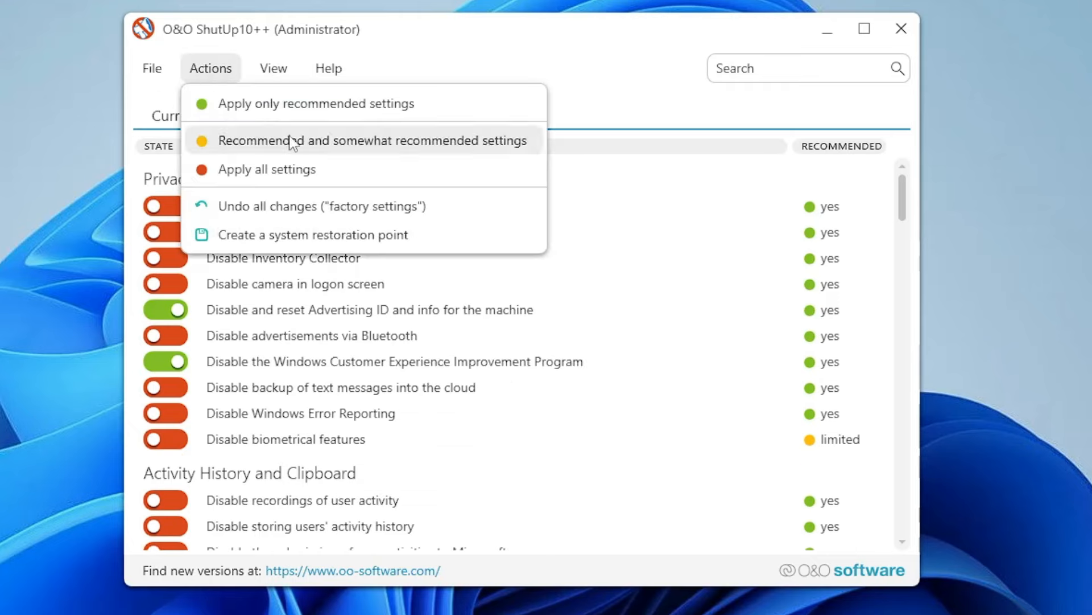
pyautogui.moveTo(279, 103)
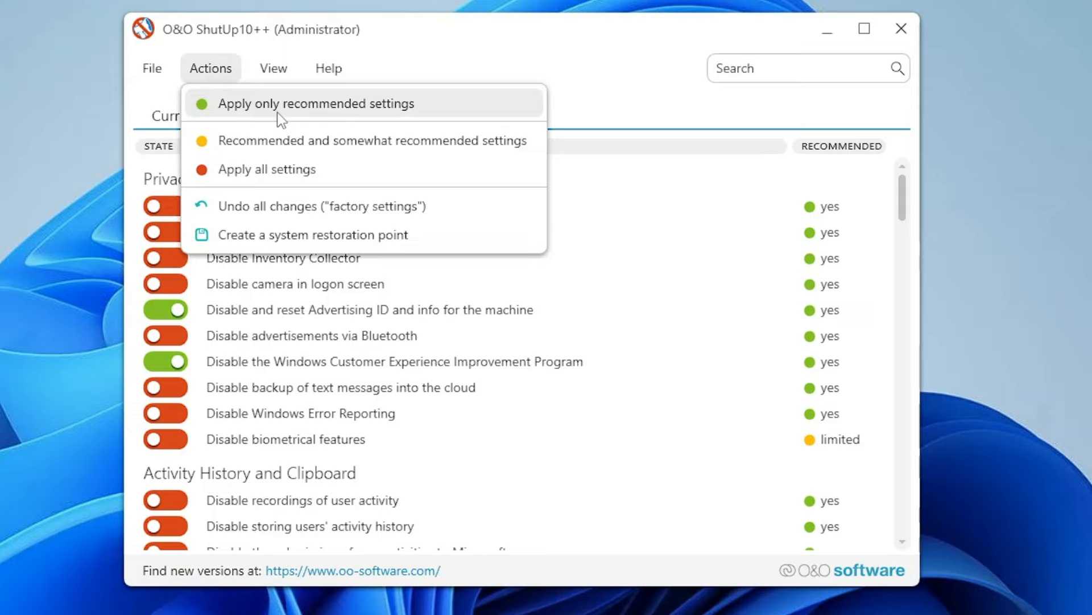
pyautogui.moveTo(362, 110)
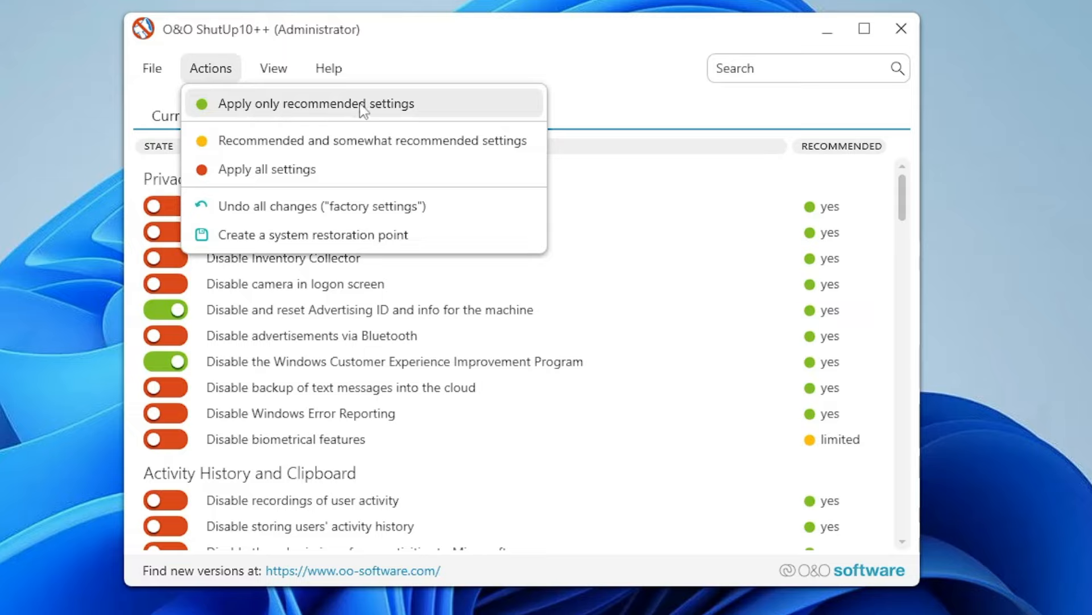
pyautogui.moveTo(357, 91)
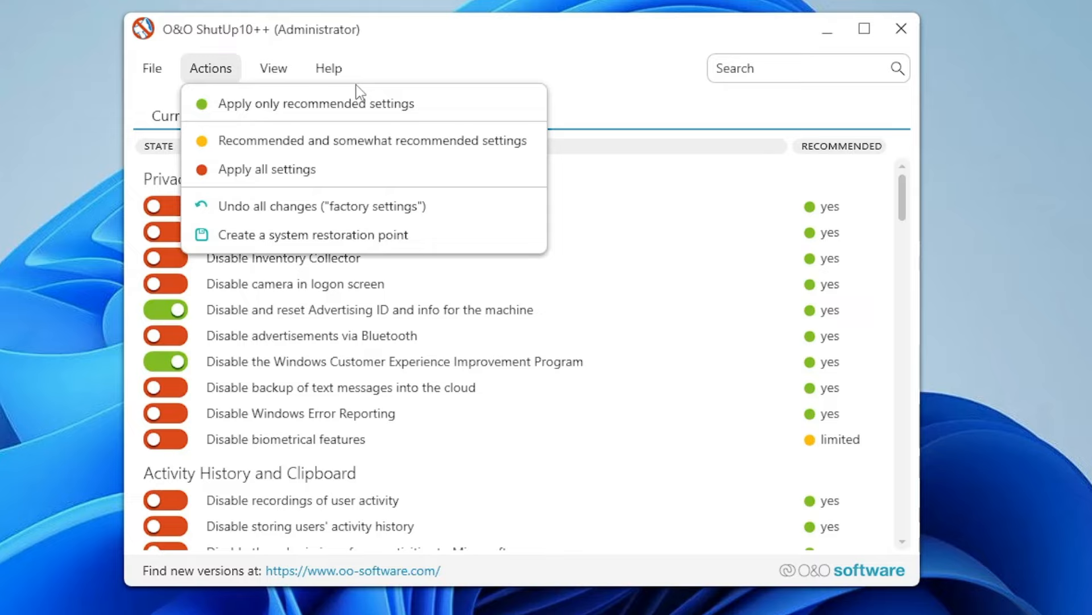
pyautogui.click(273, 67)
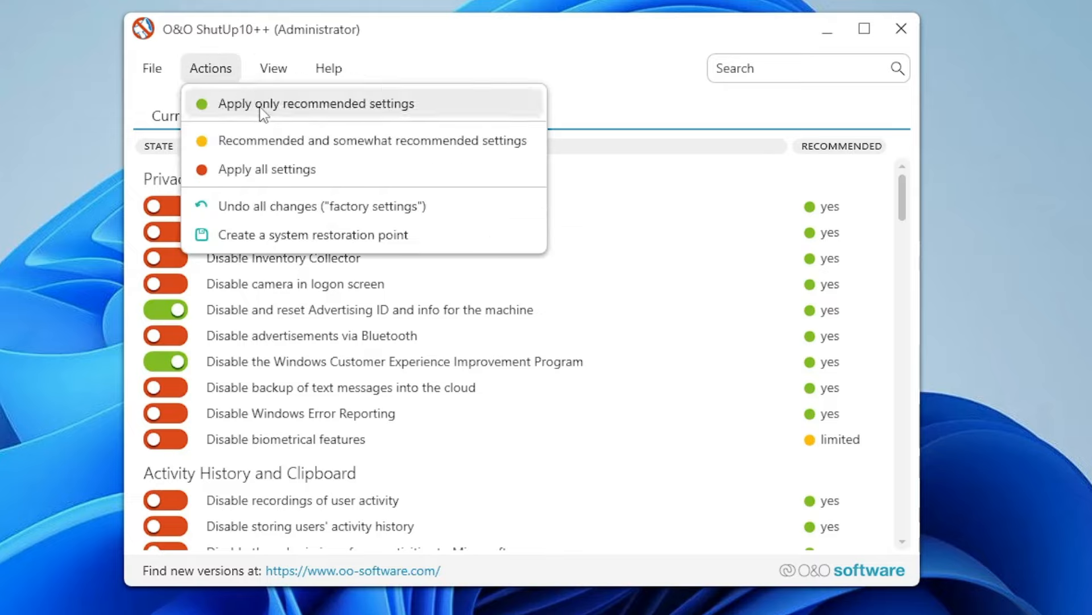
pyautogui.click(315, 103)
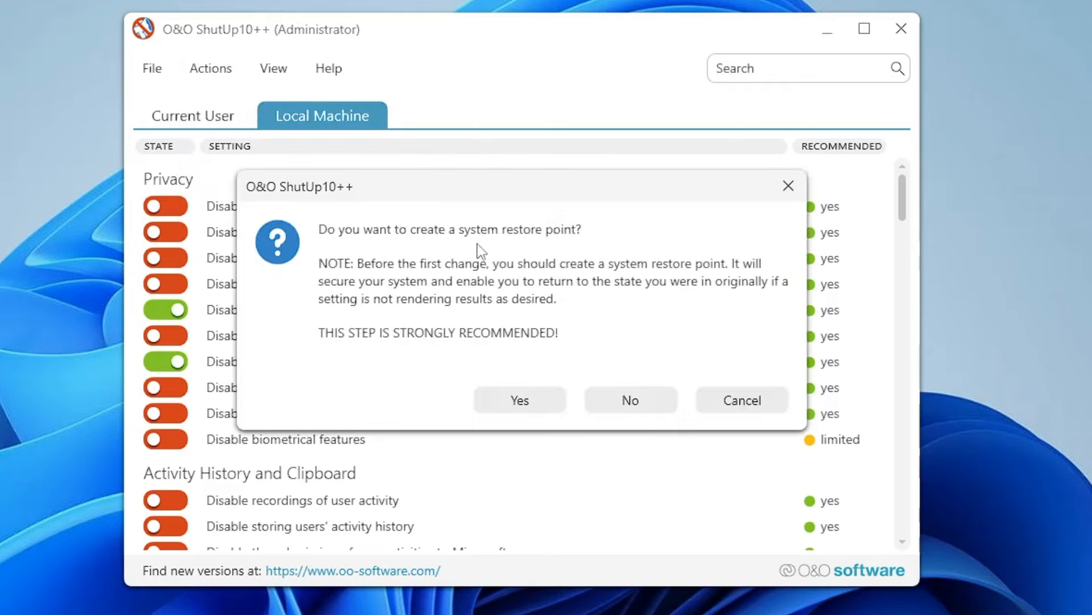
pyautogui.click(519, 399)
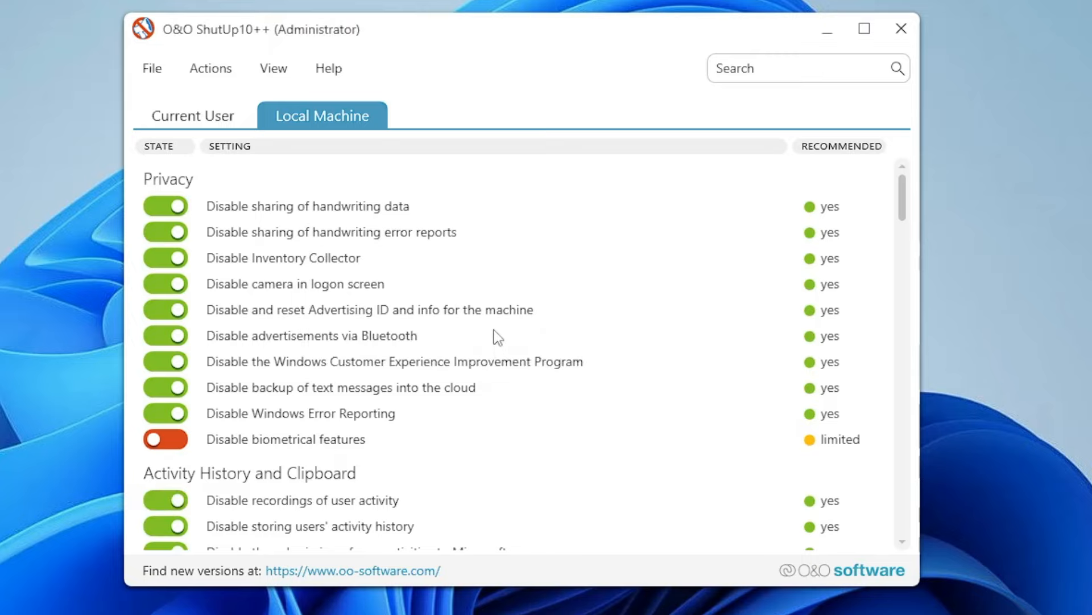
pyautogui.moveTo(235, 182)
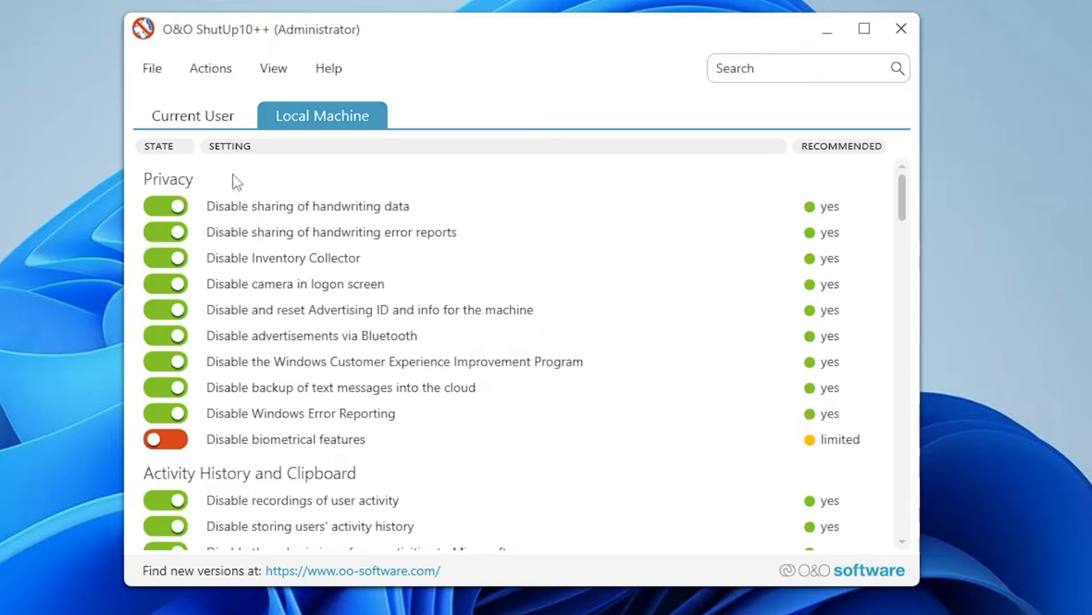
pyautogui.moveTo(265, 334)
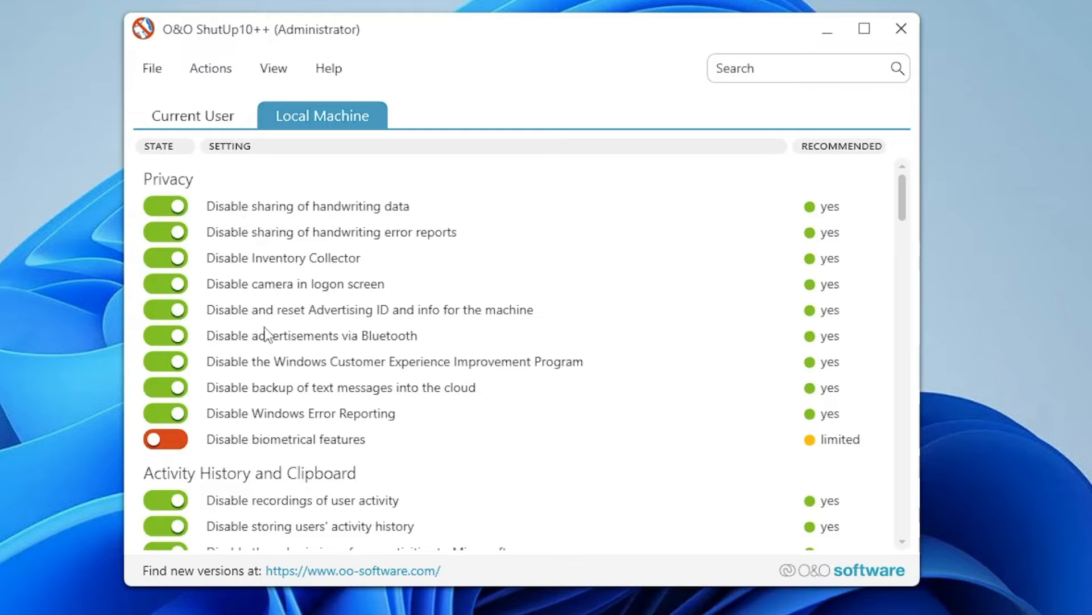
pyautogui.moveTo(327, 249)
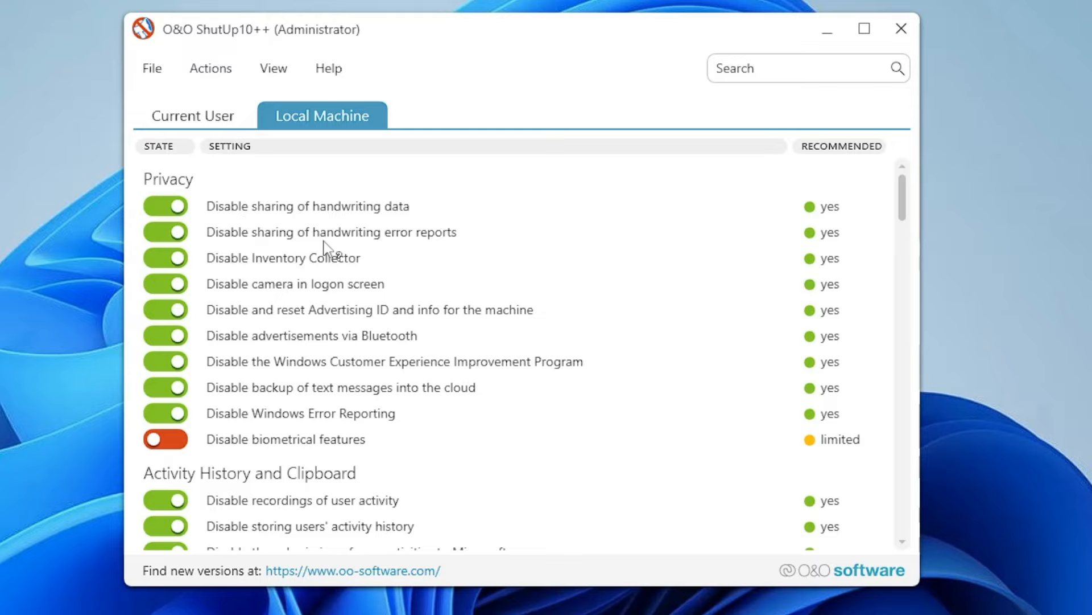
pyautogui.scroll(-3)
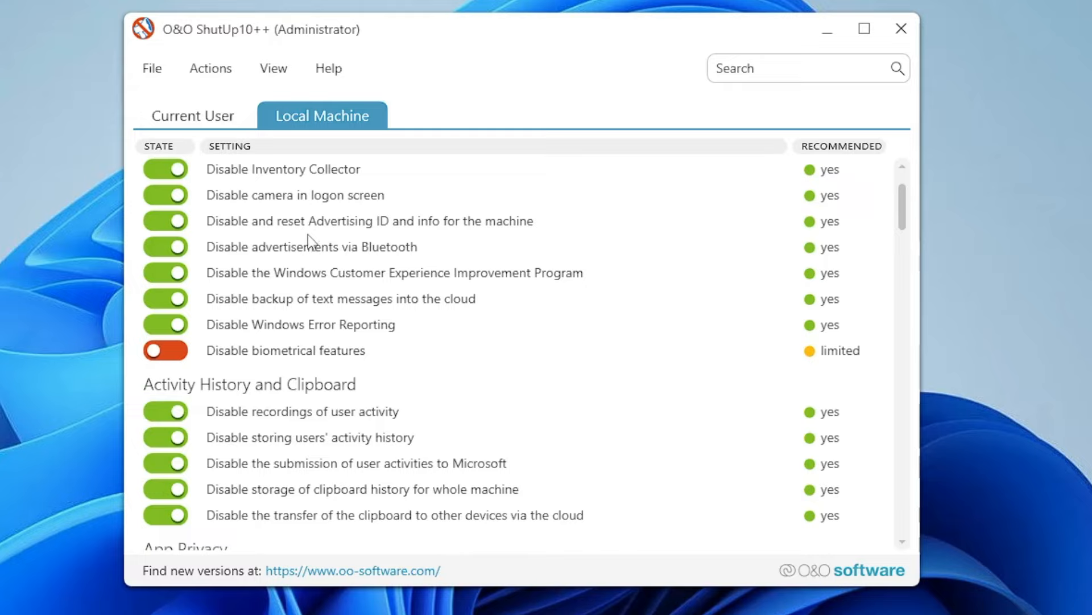
pyautogui.scroll(-3)
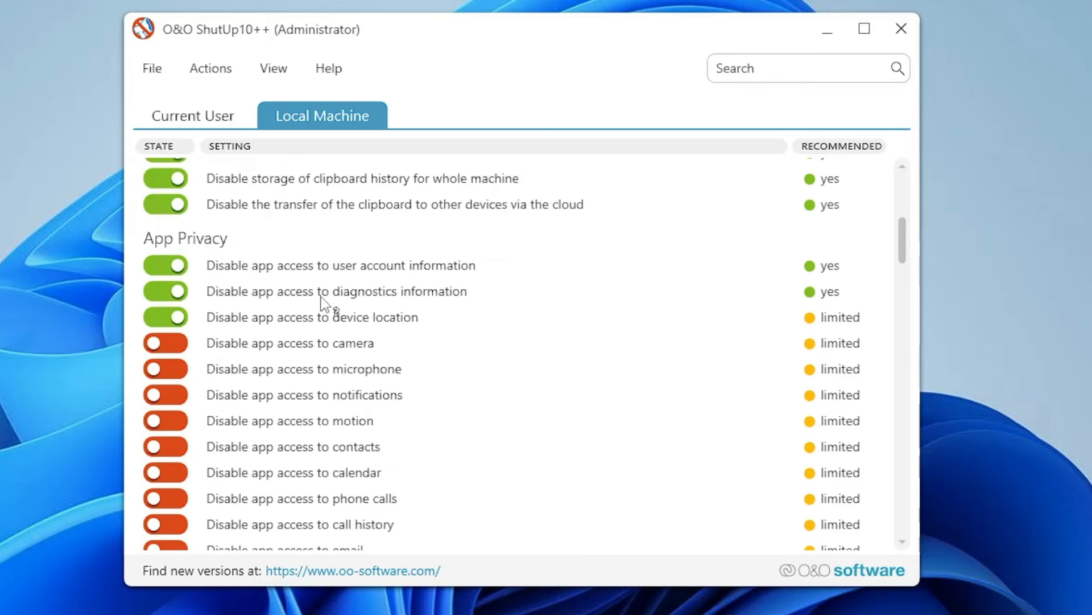
pyautogui.scroll(-3)
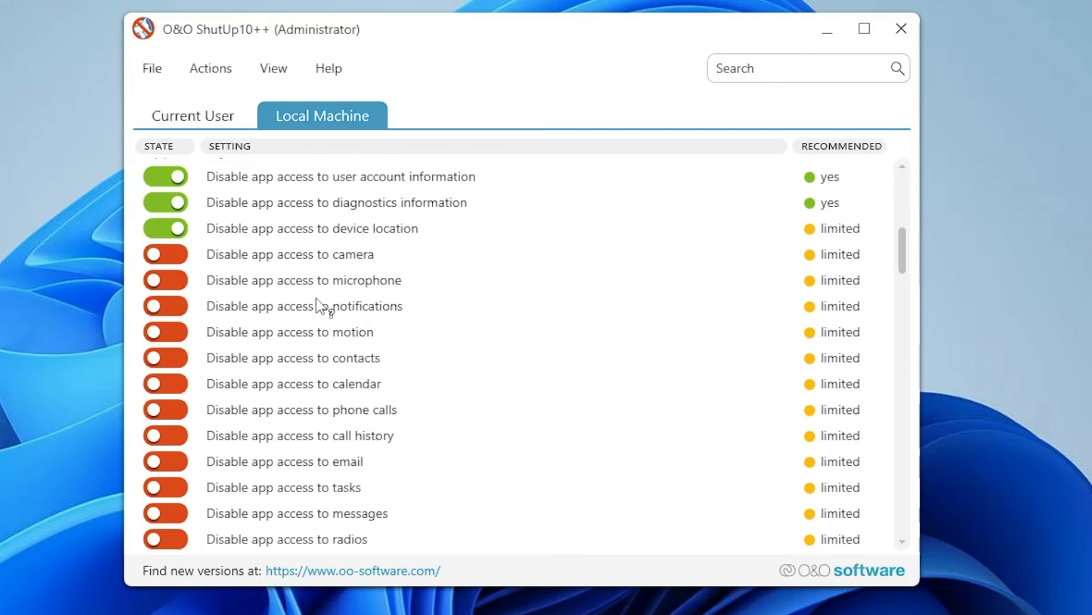
pyautogui.moveTo(240, 440)
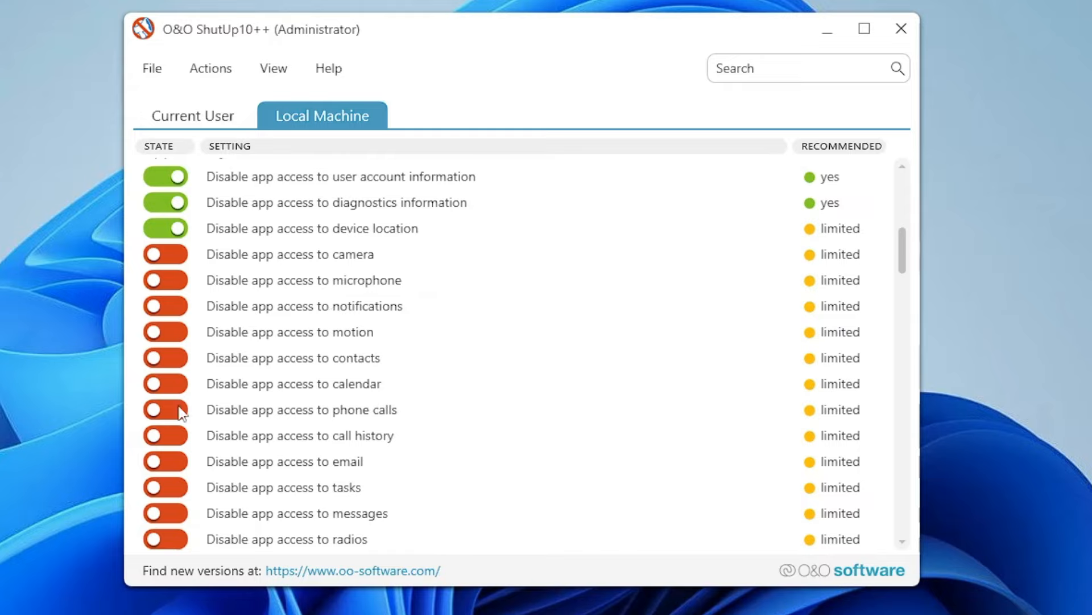
# Disable app access to phone calls and email, then review sections down to Location Services
pyautogui.click(166, 410)
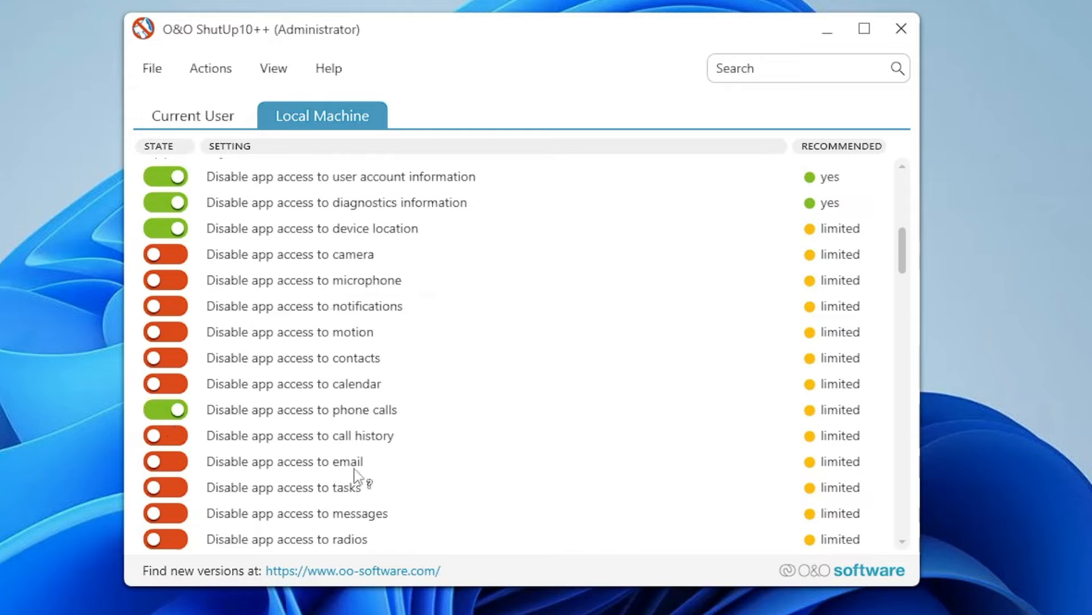
pyautogui.click(166, 460)
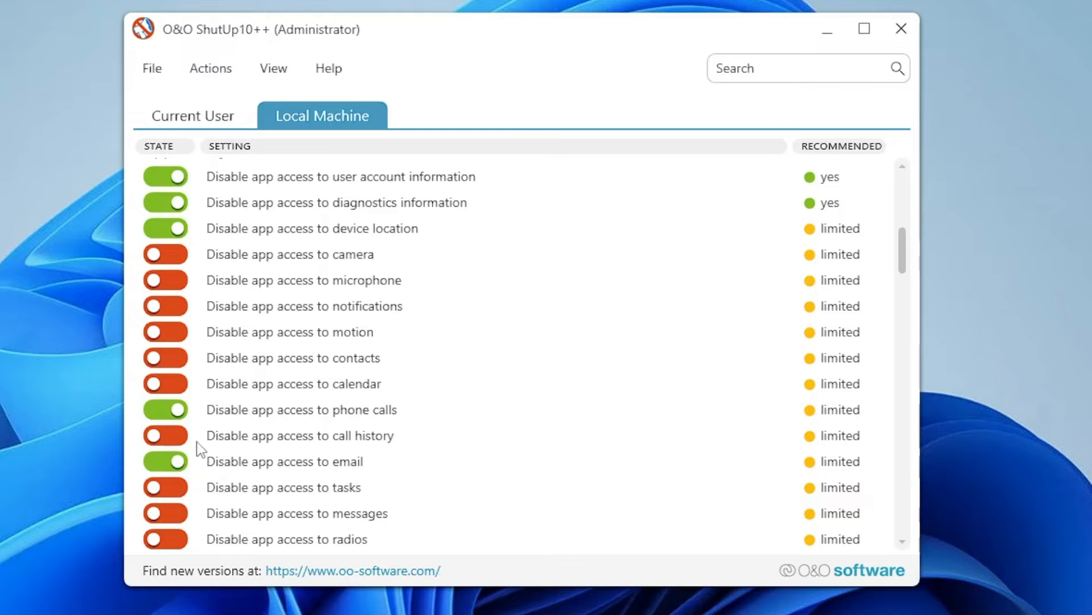
pyautogui.scroll(-3)
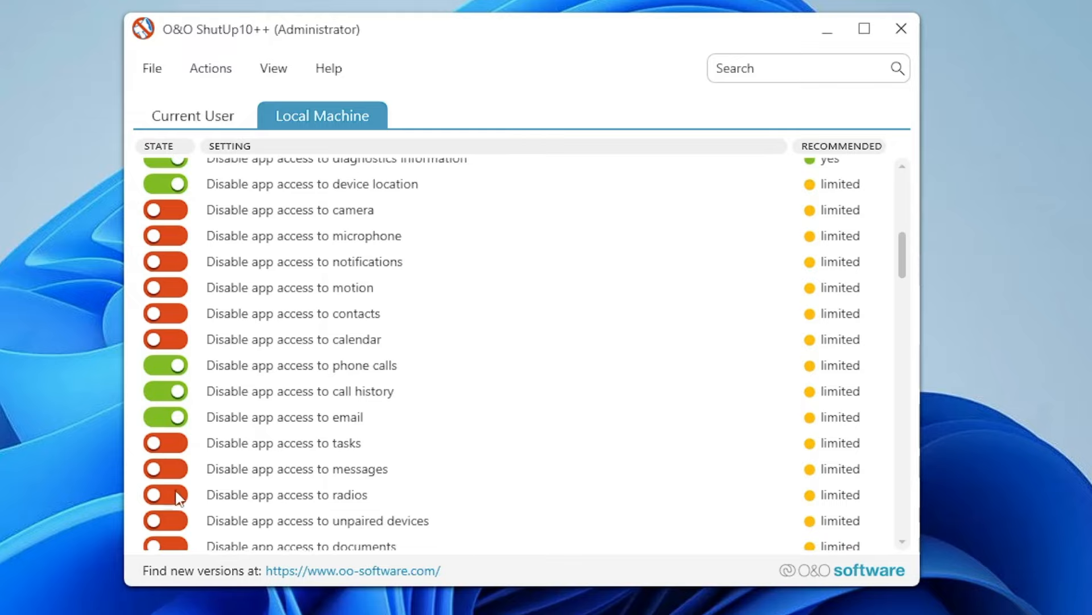
pyautogui.scroll(-3)
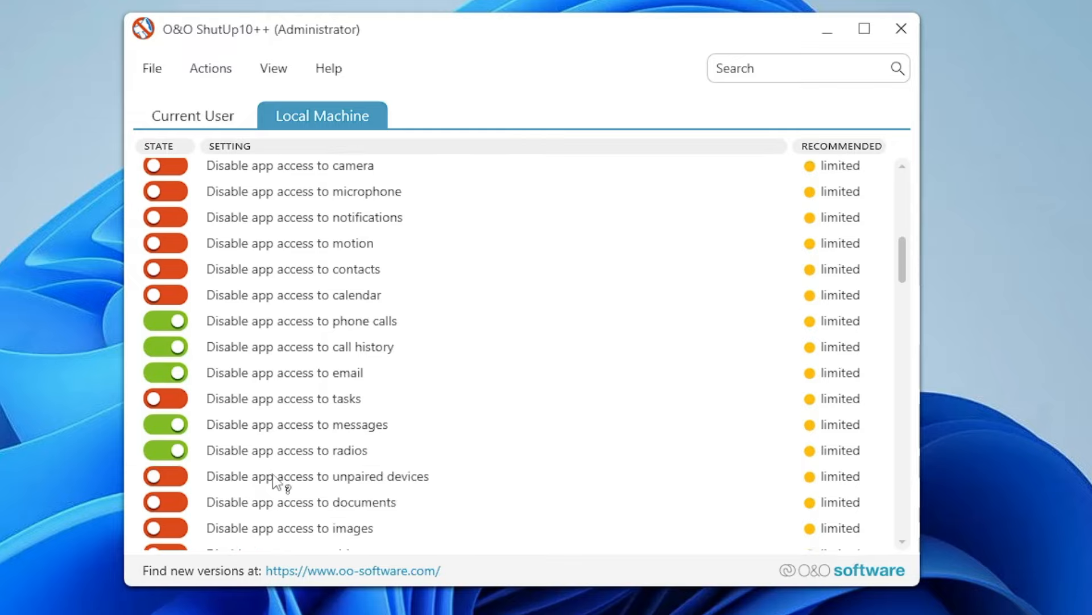
pyautogui.scroll(-3)
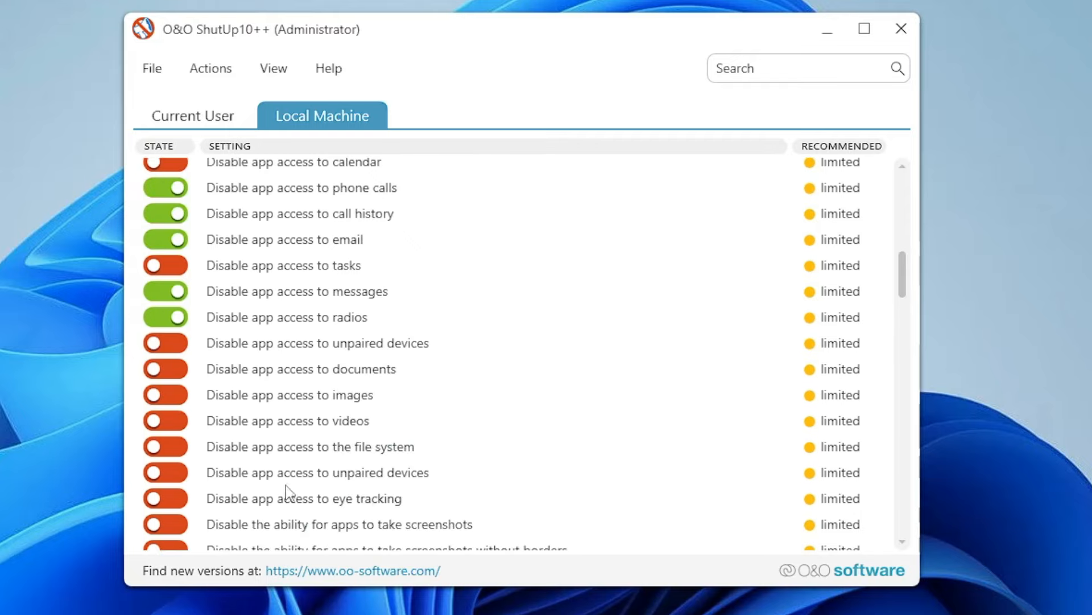
pyautogui.moveTo(237, 458)
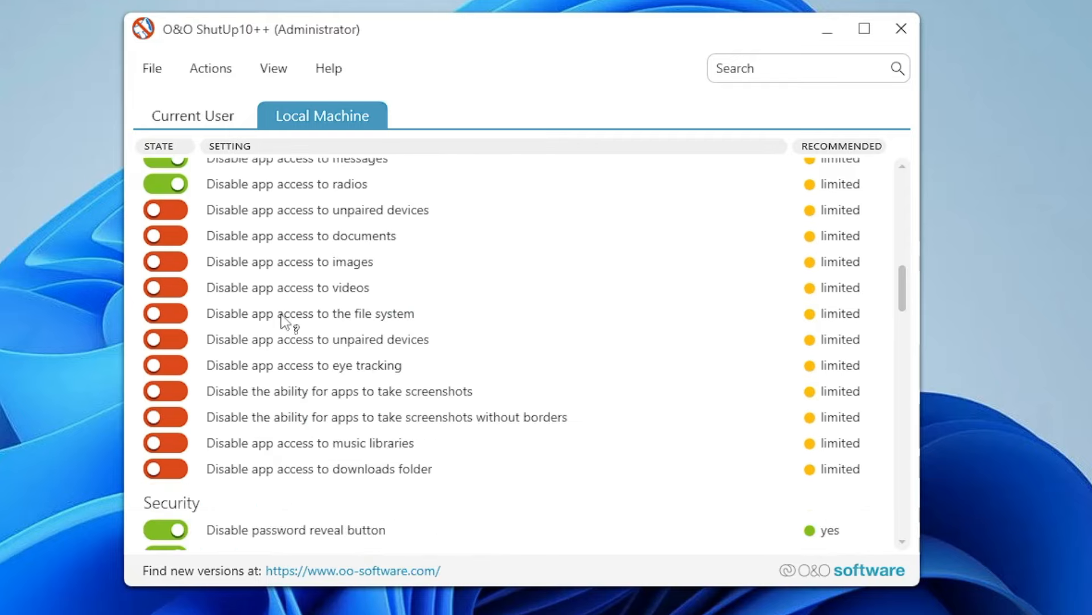
pyautogui.scroll(-3)
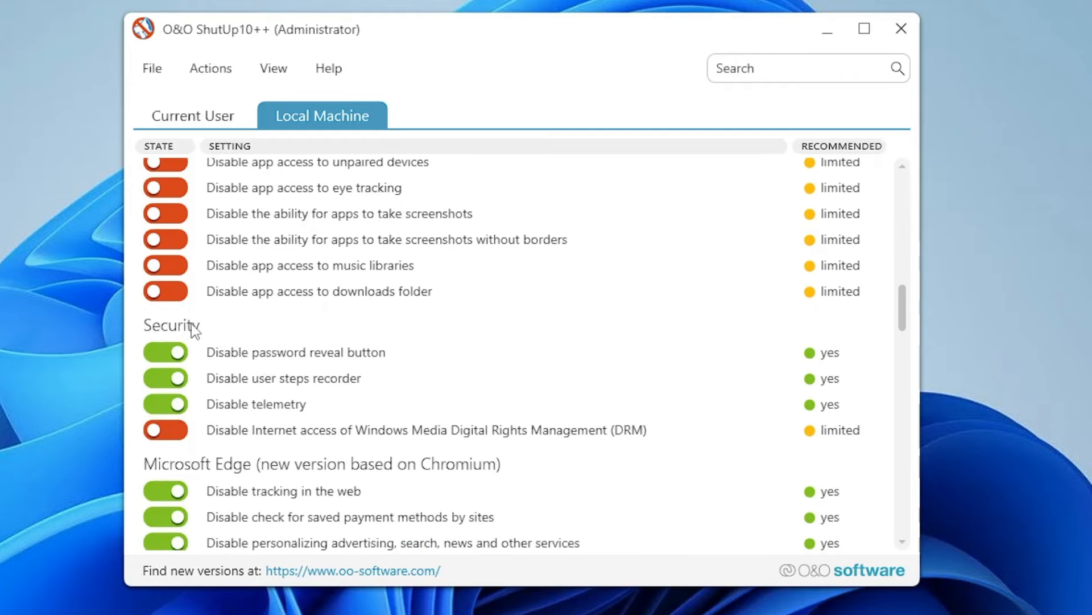
pyautogui.scroll(-3)
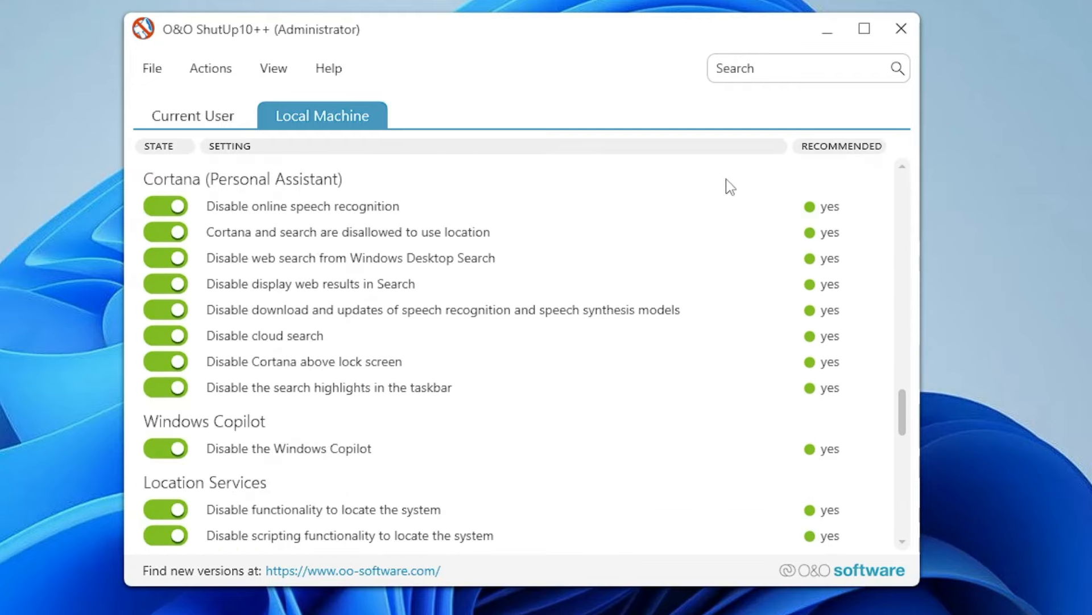
# Close O&O ShutUp10++ and acknowledge its farewell message
pyautogui.click(901, 30)
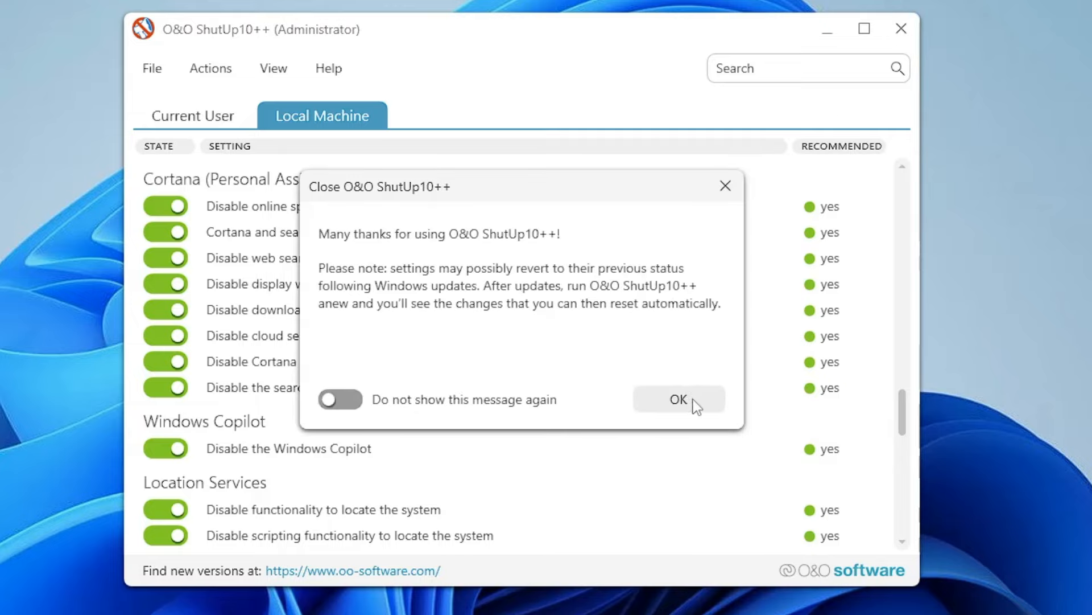
pyautogui.click(678, 399)
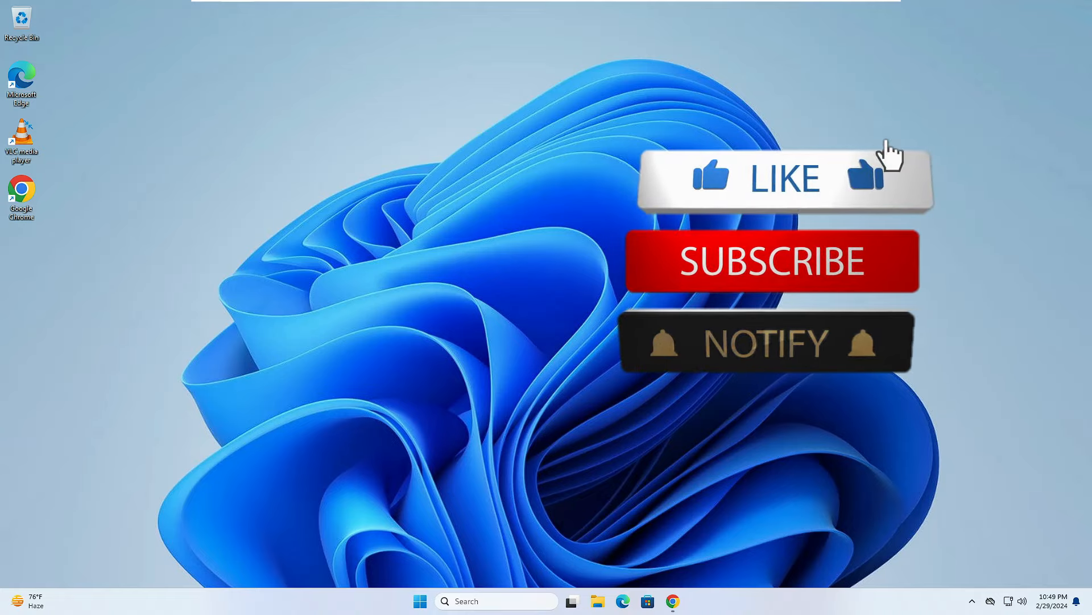
pyautogui.click(781, 178)
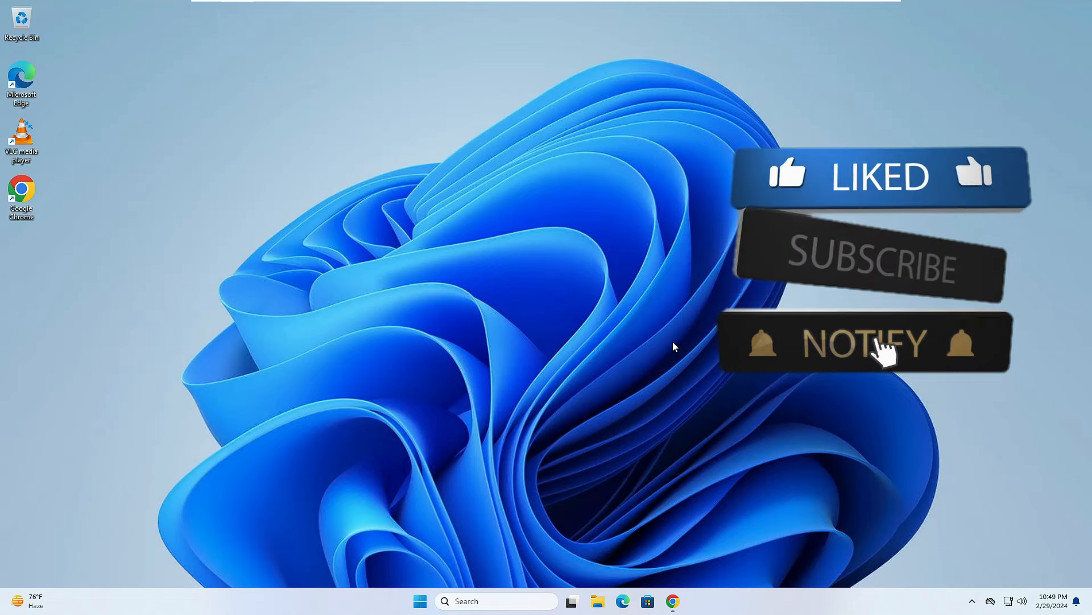